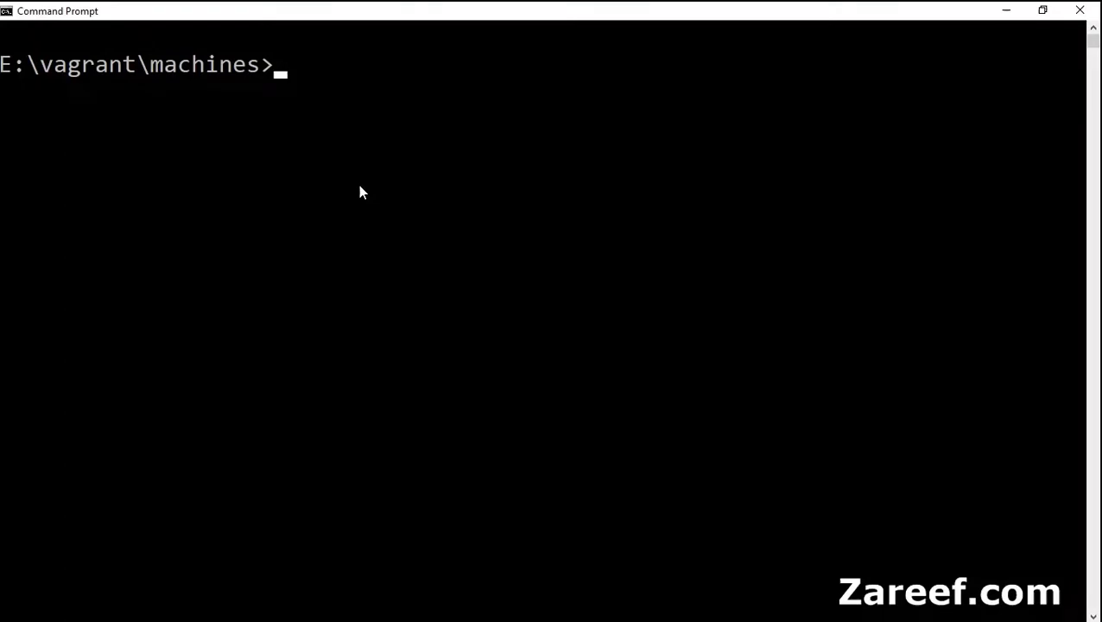
Create the server1 folder, initialize a centos/7 Vagrantfile there, and run vagrant up.
{"action": "type", "text": "vagrant"}
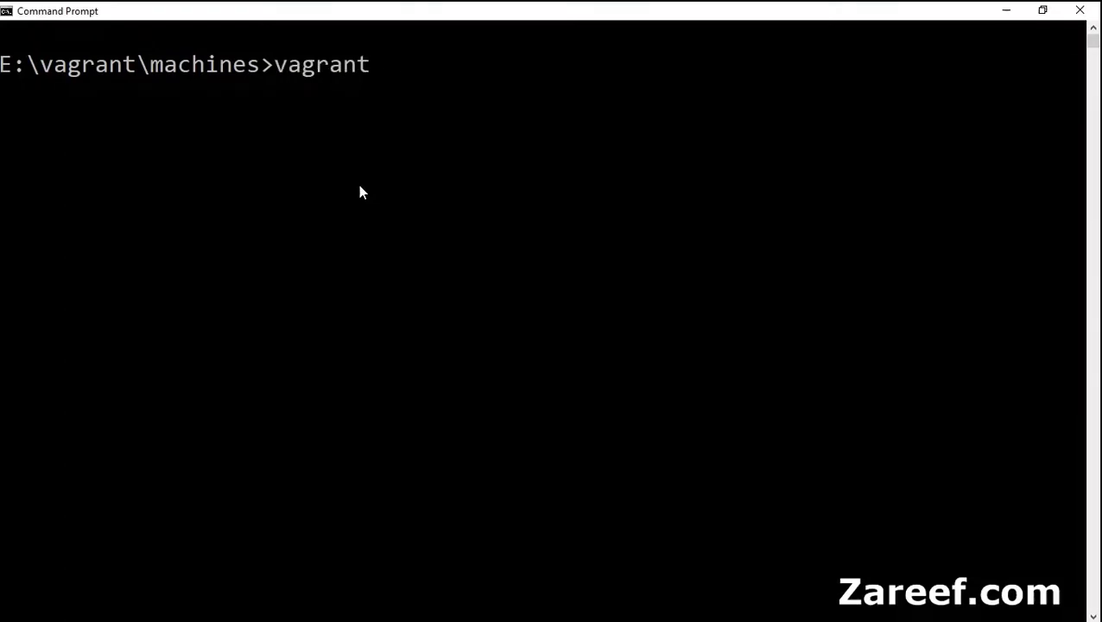
{"action": "type", "text": "mkdir server1"}
{"action": "type", "text": "cd server1"}
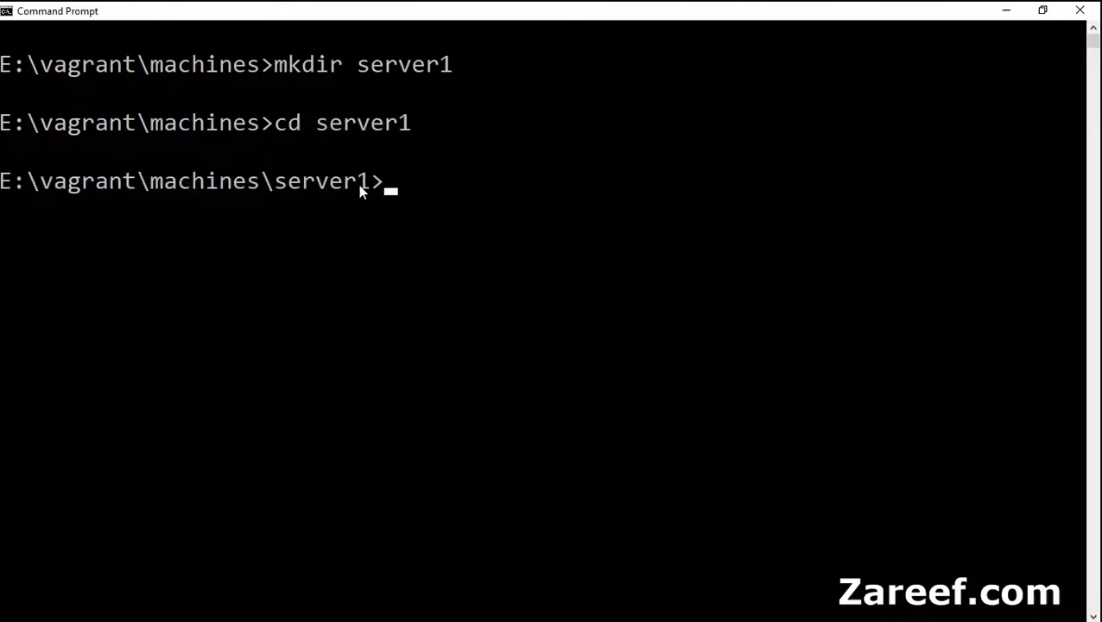
{"action": "type", "text": "vagrant init ce"}
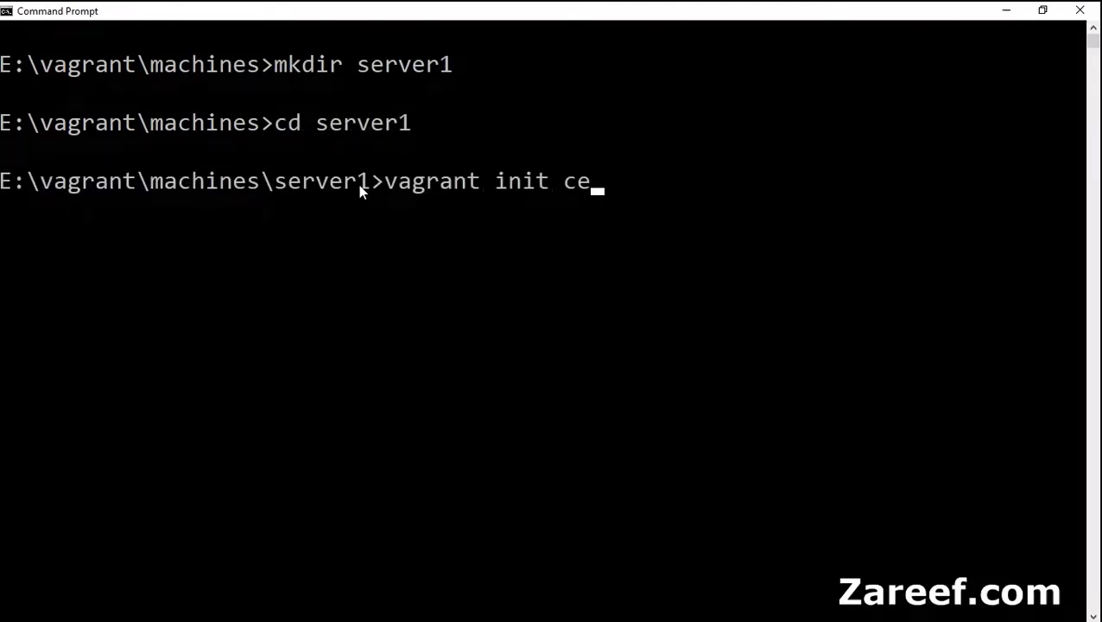
{"action": "type", "text": "ntos/"}
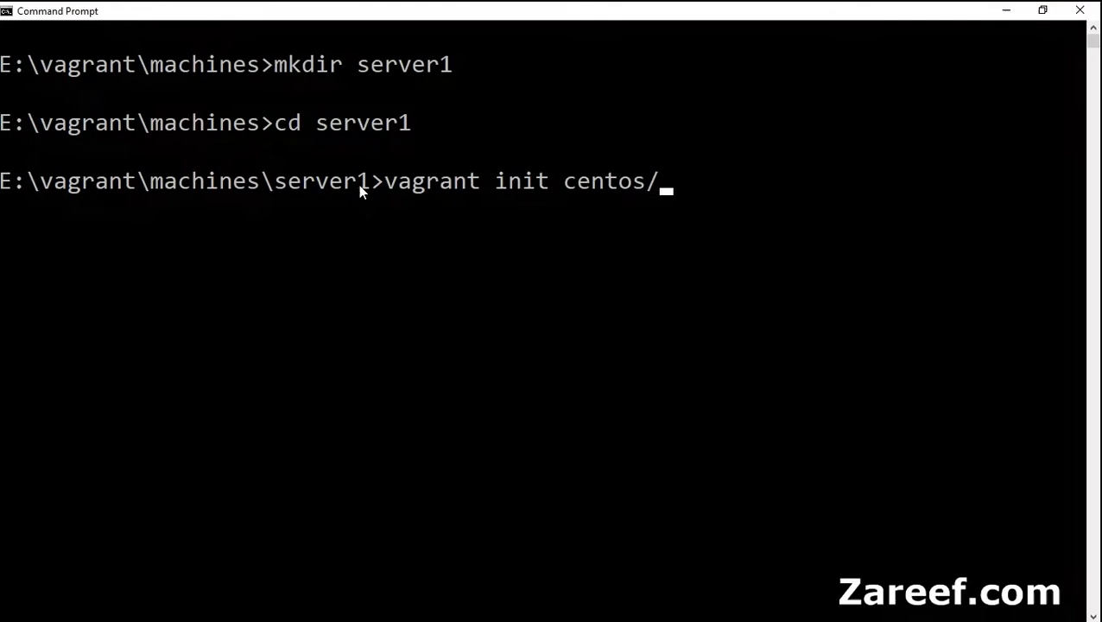
{"action": "type", "text": "7"}
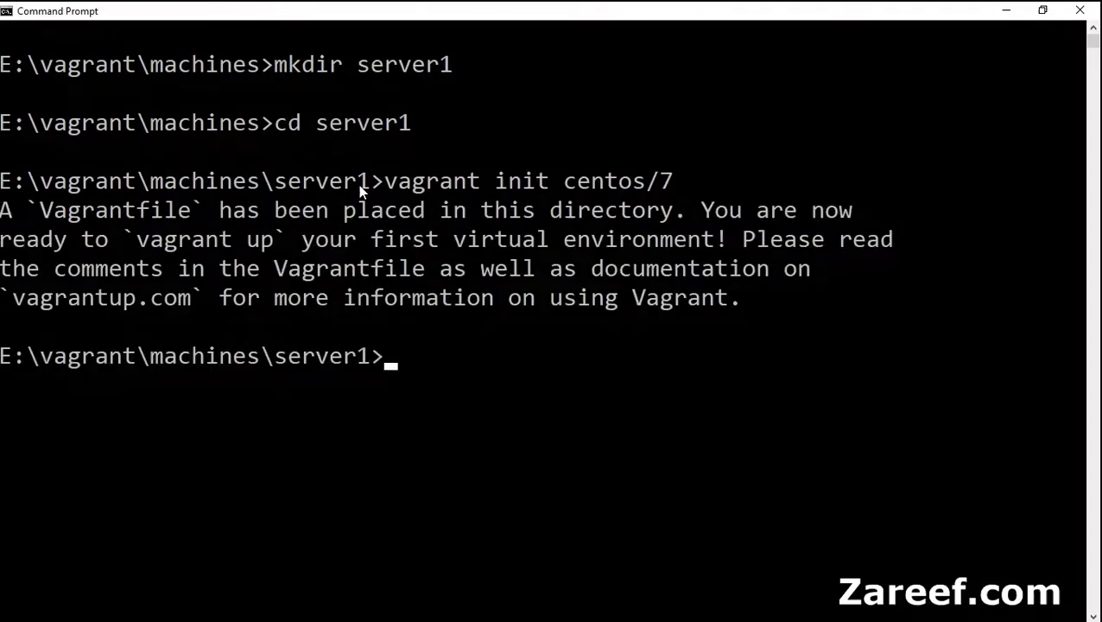
{"action": "type", "text": "vagrant up"}
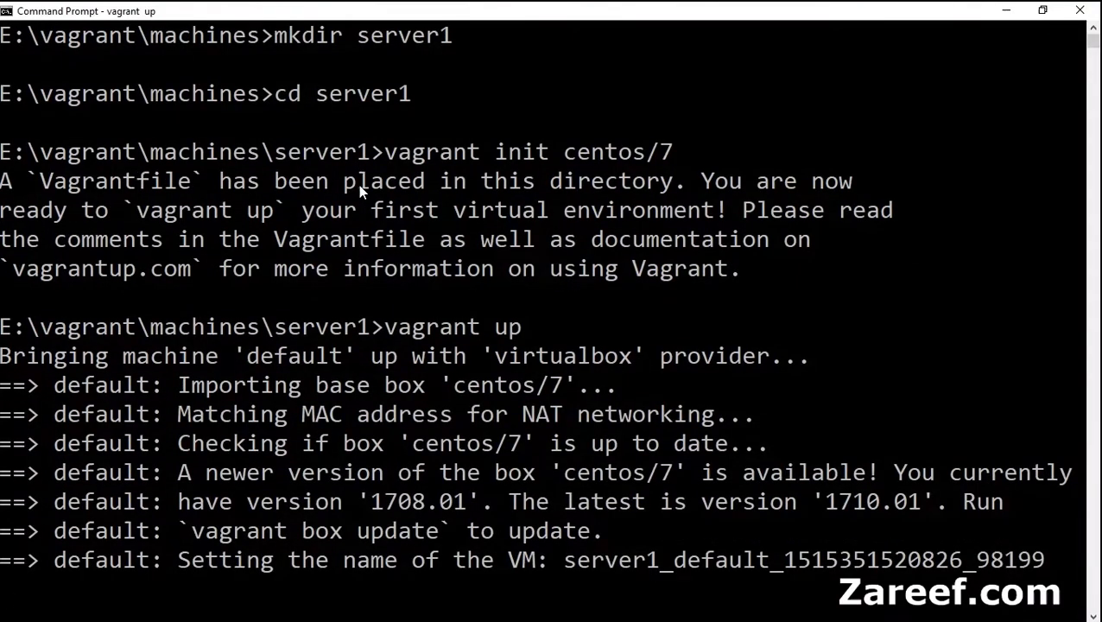
Scroll through the server1 boot output as the VM comes up with SSH on port 2200.
{"action": "scroll", "scroll_direction": "down", "scroll_amount": 3}
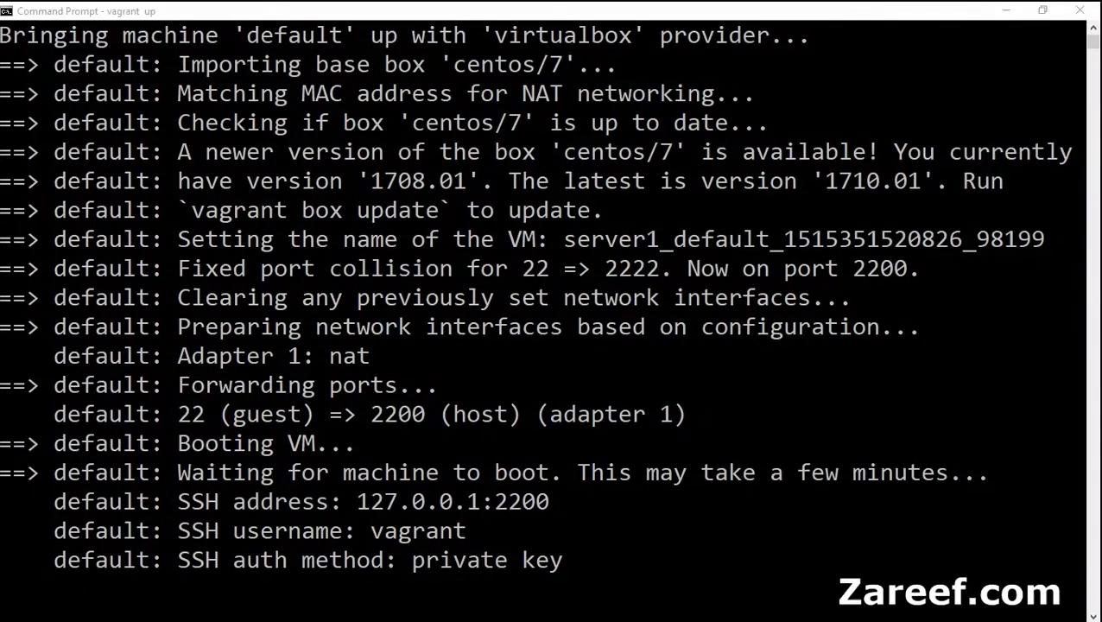
{"action": "scroll", "scroll_direction": "down", "scroll_amount": 3}
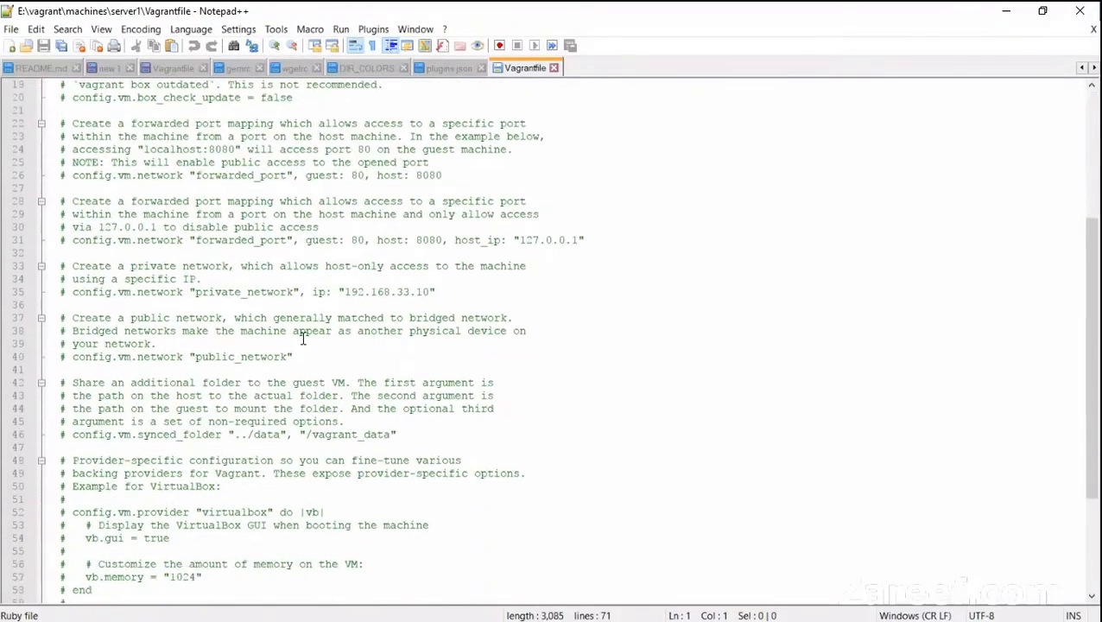
Close all Notepad++ tabs except the server1 Vagrantfile.
{"action": "right_click", "coordinate": [522, 67]}
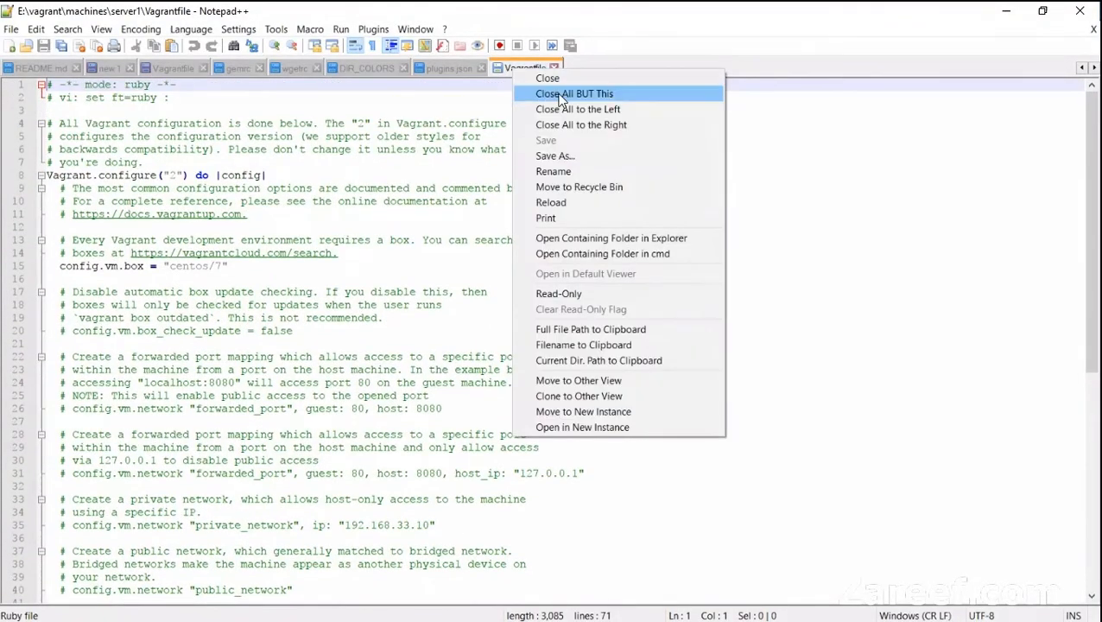
{"action": "left_click", "coordinate": [575, 93]}
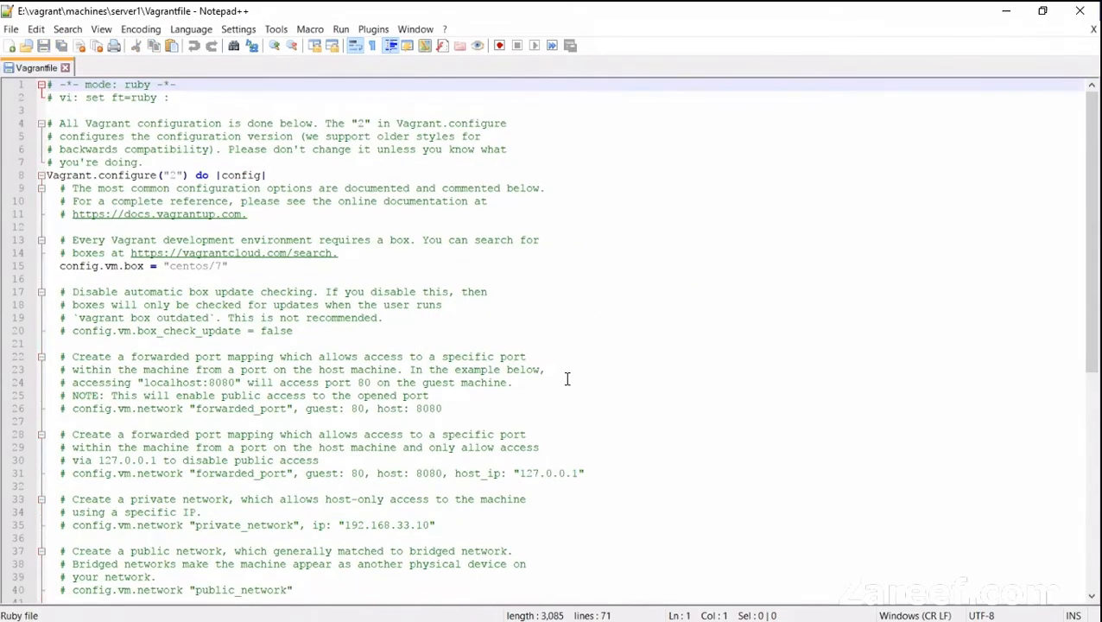
{"action": "mouse_move", "coordinate": [559, 376]}
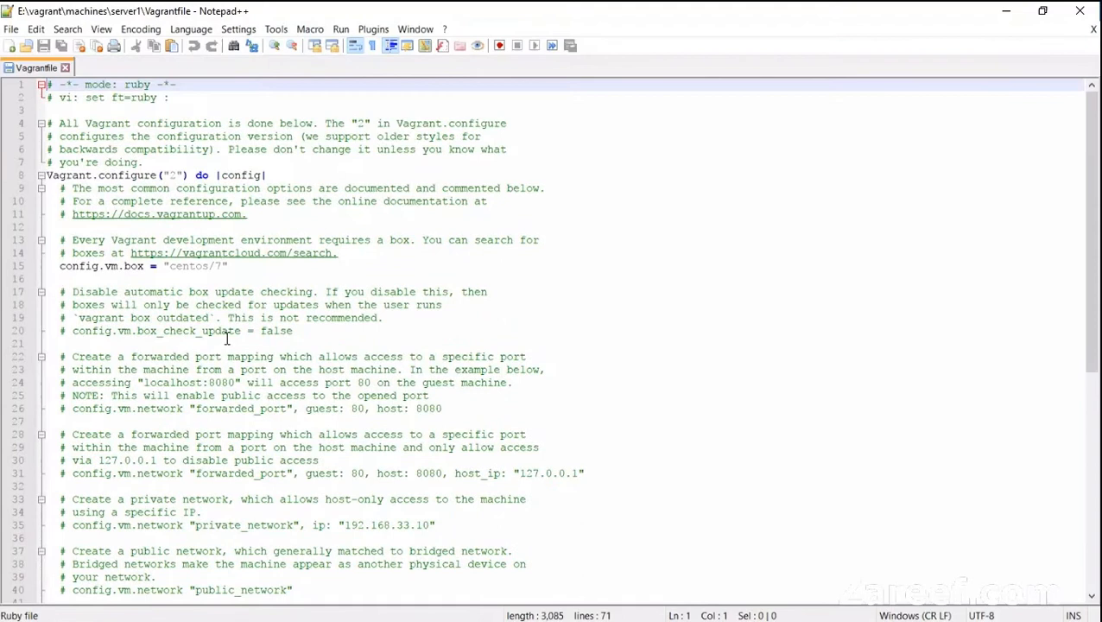
{"action": "scroll", "scroll_direction": "down", "scroll_amount": 3}
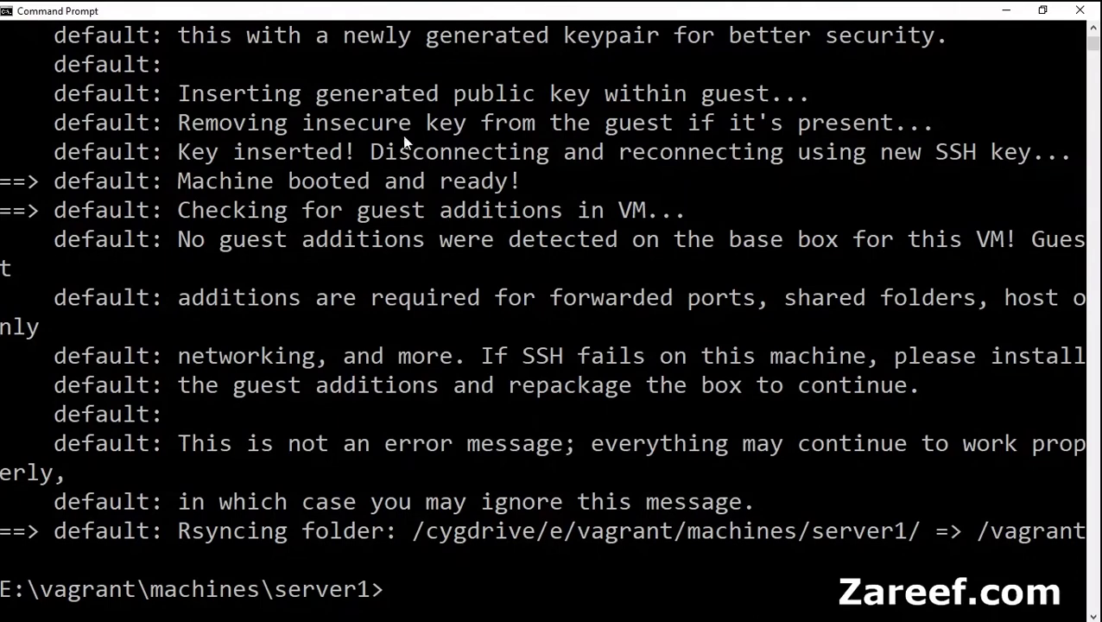
Check server1 with vagrant status, halt it, and follow the fresh boot output.
{"action": "scroll", "scroll_direction": "down", "scroll_amount": 3}
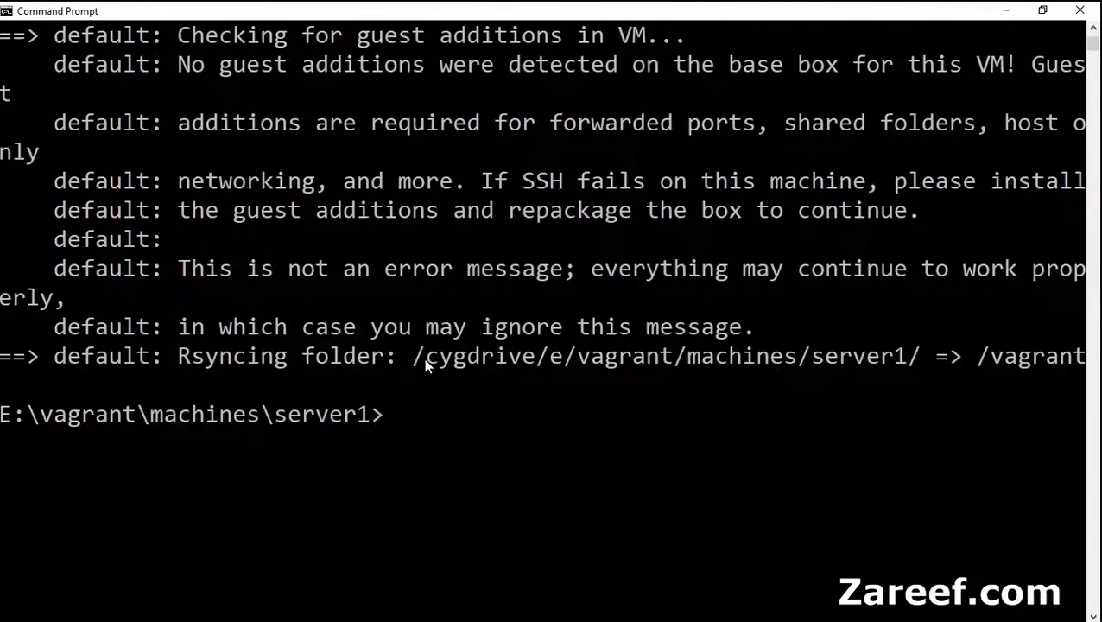
{"action": "type", "text": "vagrant status"}
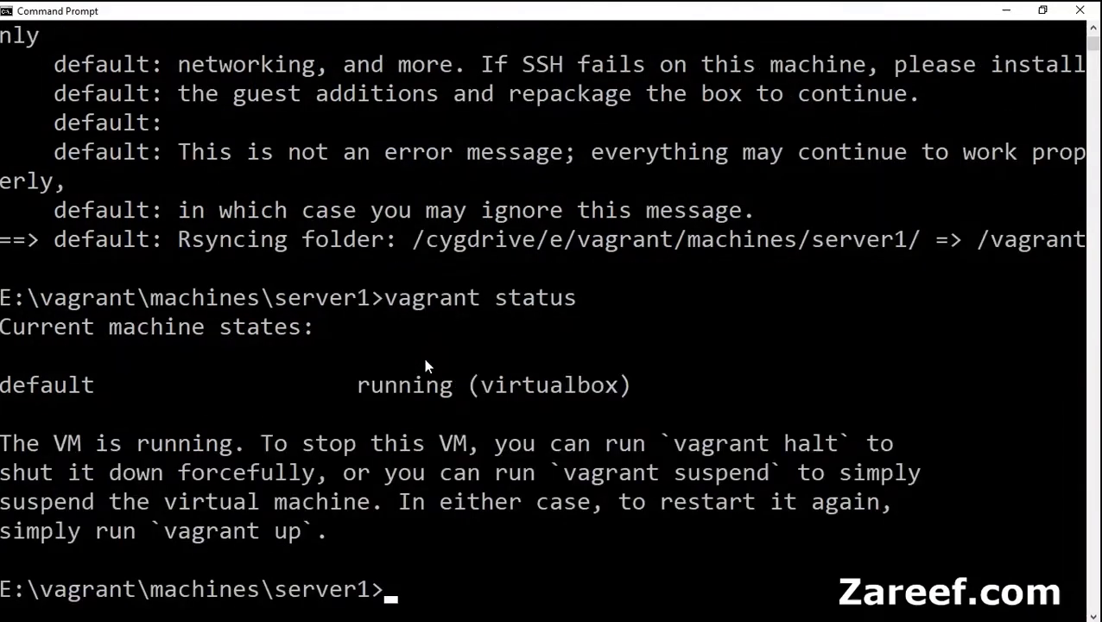
{"action": "mouse_move", "coordinate": [458, 396]}
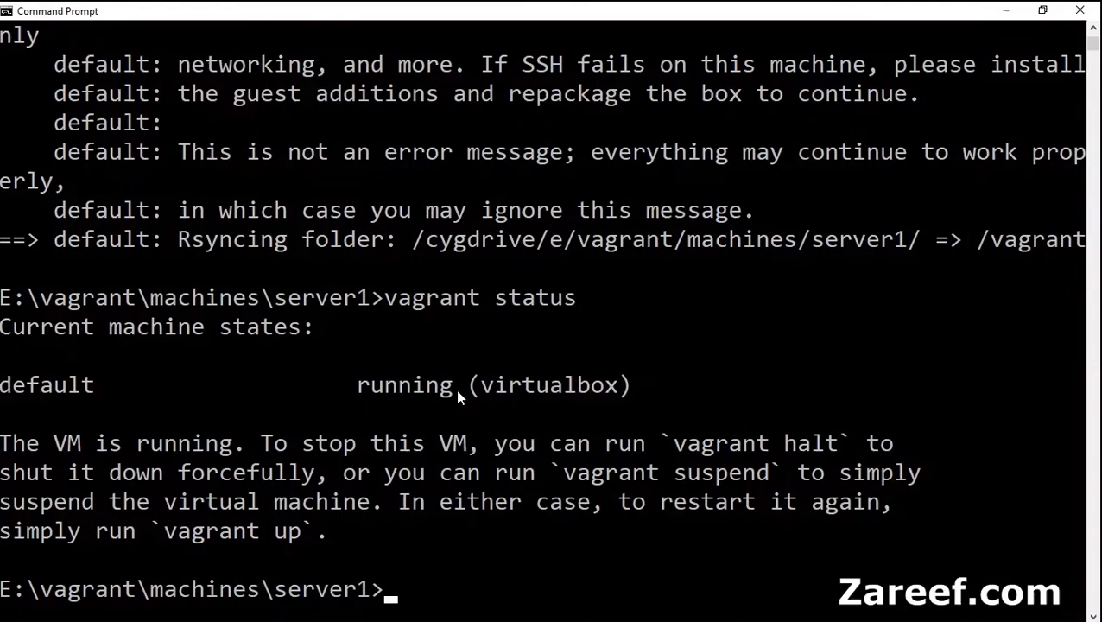
{"action": "type", "text": "vagrant halt"}
{"action": "type", "text": "vagrant up"}
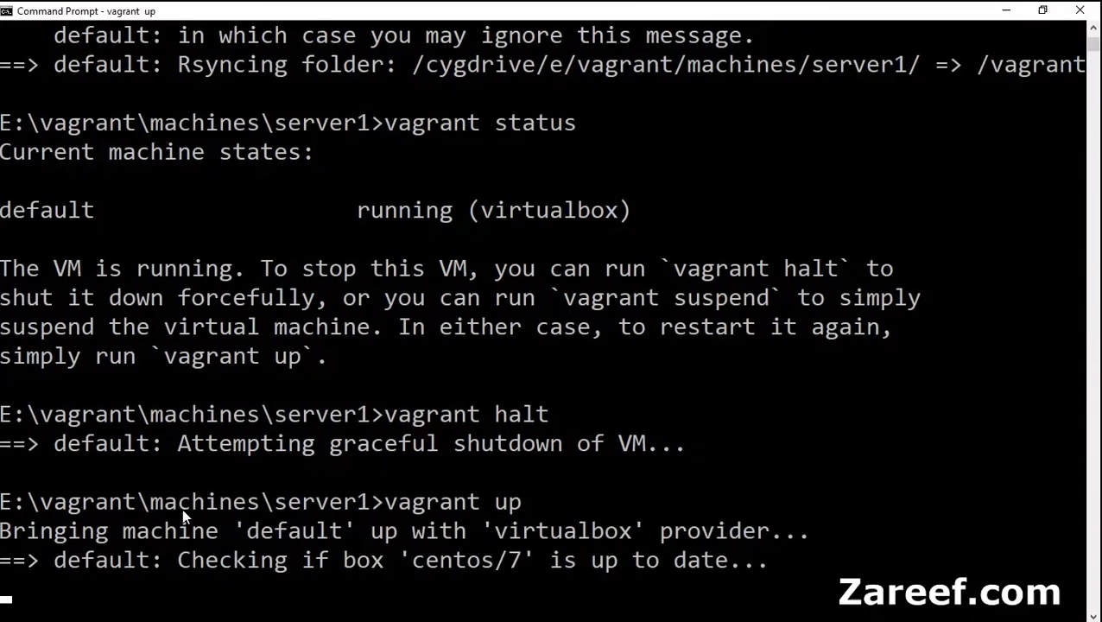
{"action": "scroll", "scroll_direction": "down", "scroll_amount": 3}
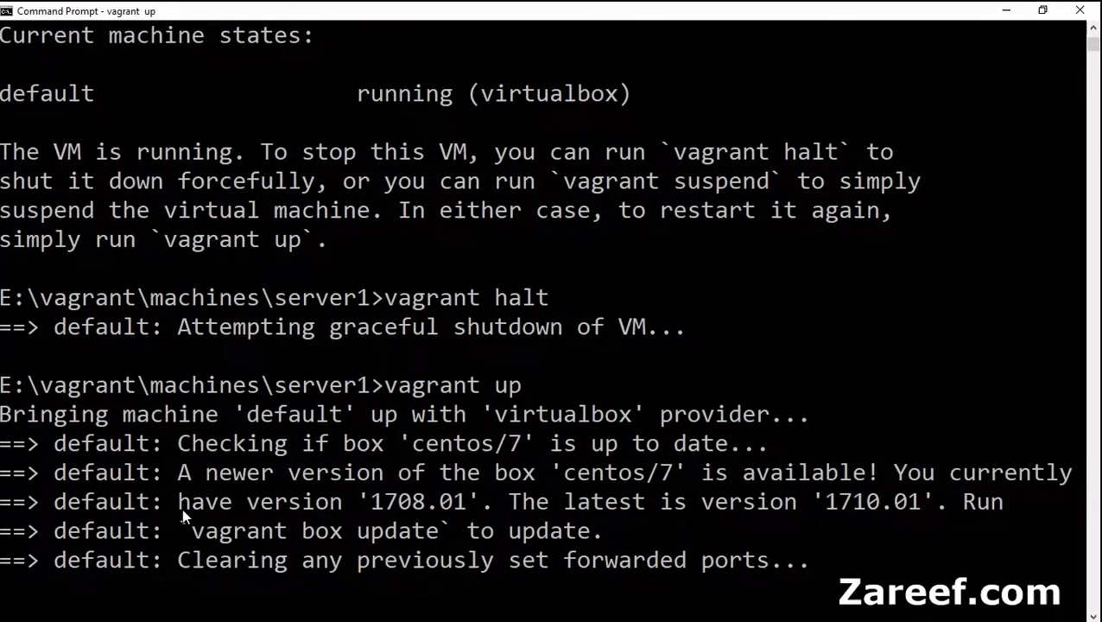
{"action": "scroll", "scroll_direction": "down", "scroll_amount": 3}
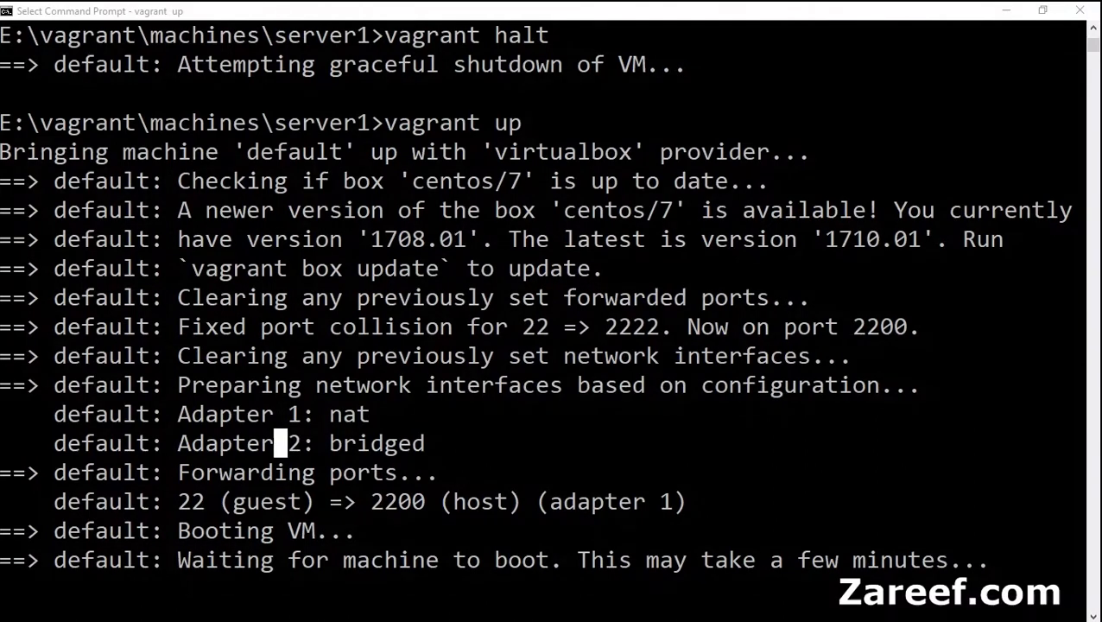
{"action": "mouse_move", "coordinate": [375, 545]}
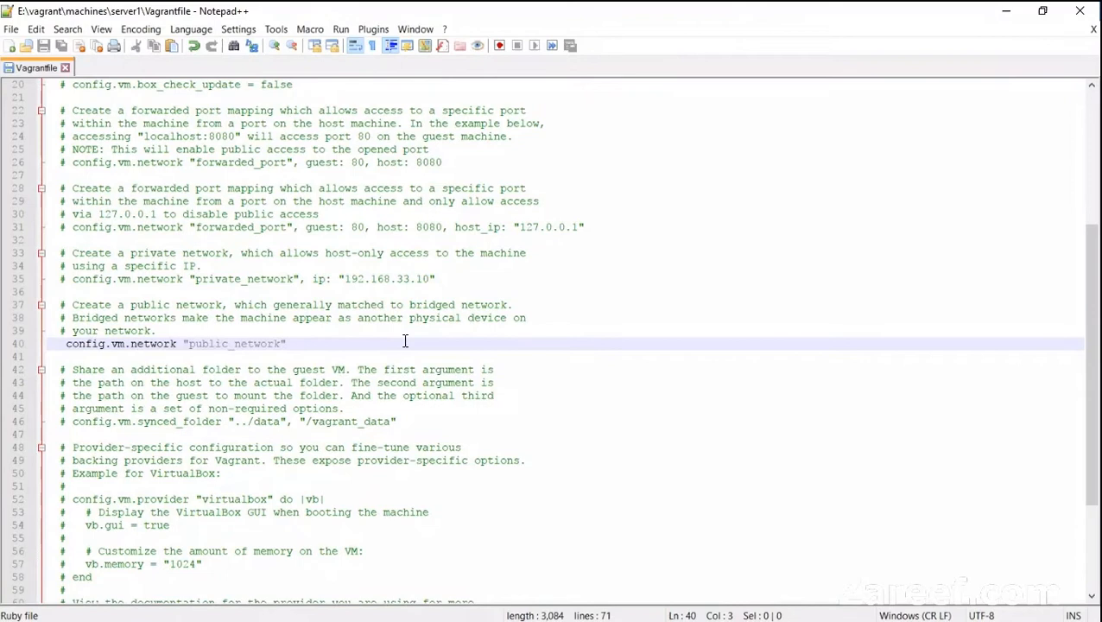
Uncomment the config.vm.network "public_network" line in server1's Vagrantfile.
{"action": "scroll", "scroll_direction": "down", "scroll_amount": 3}
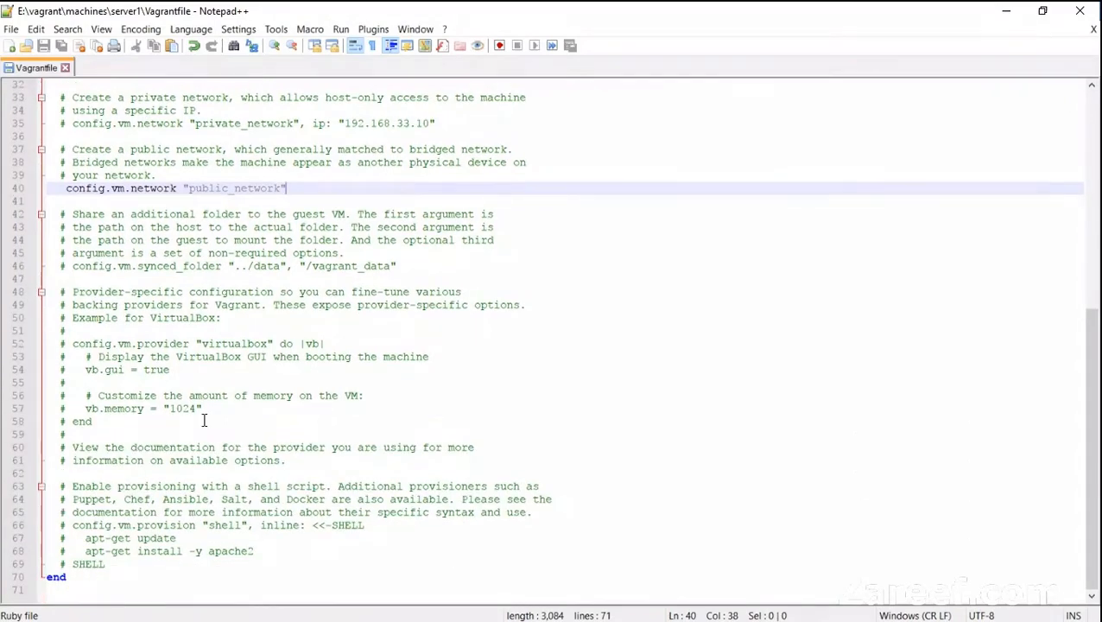
{"action": "left_click", "coordinate": [205, 408]}
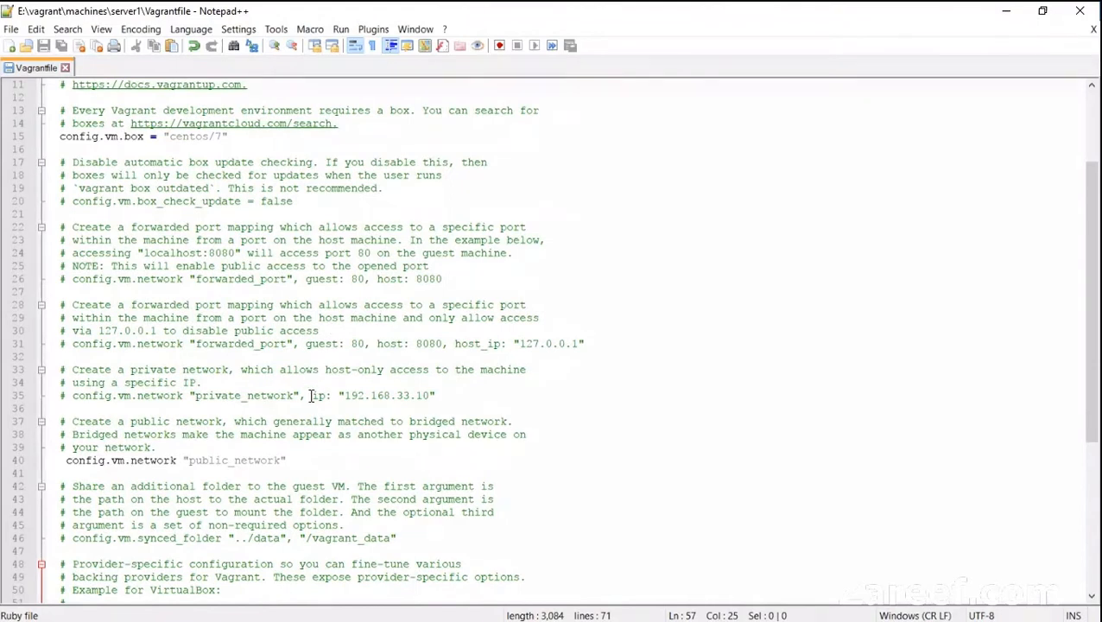
{"action": "left_click_drag", "start_coordinate": [310, 396], "coordinate": [439, 395]}
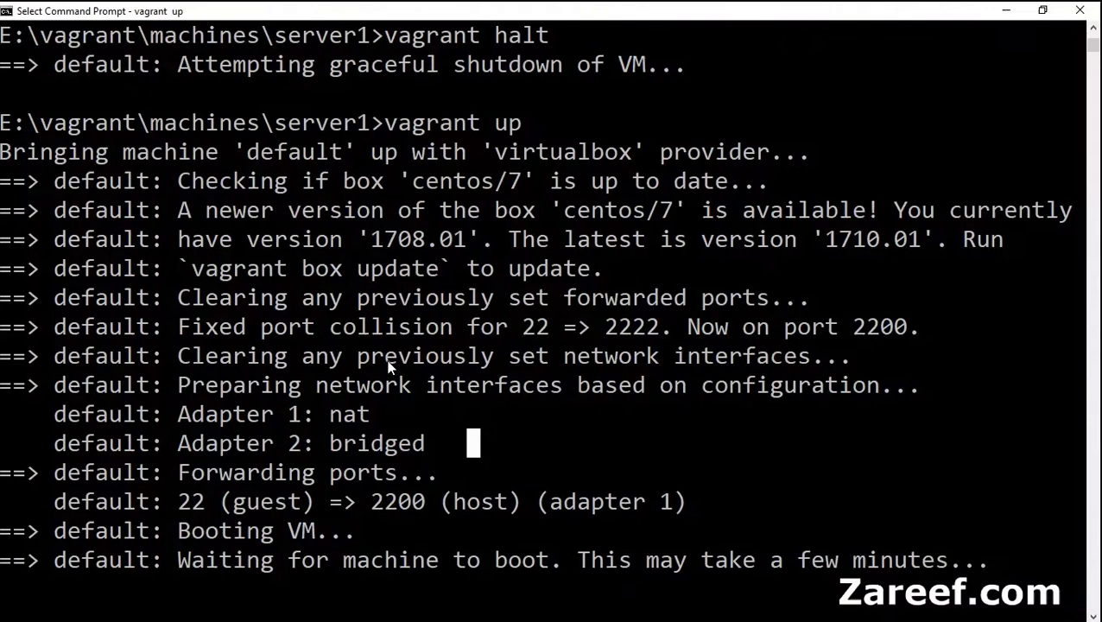
{"action": "mouse_move", "coordinate": [389, 367]}
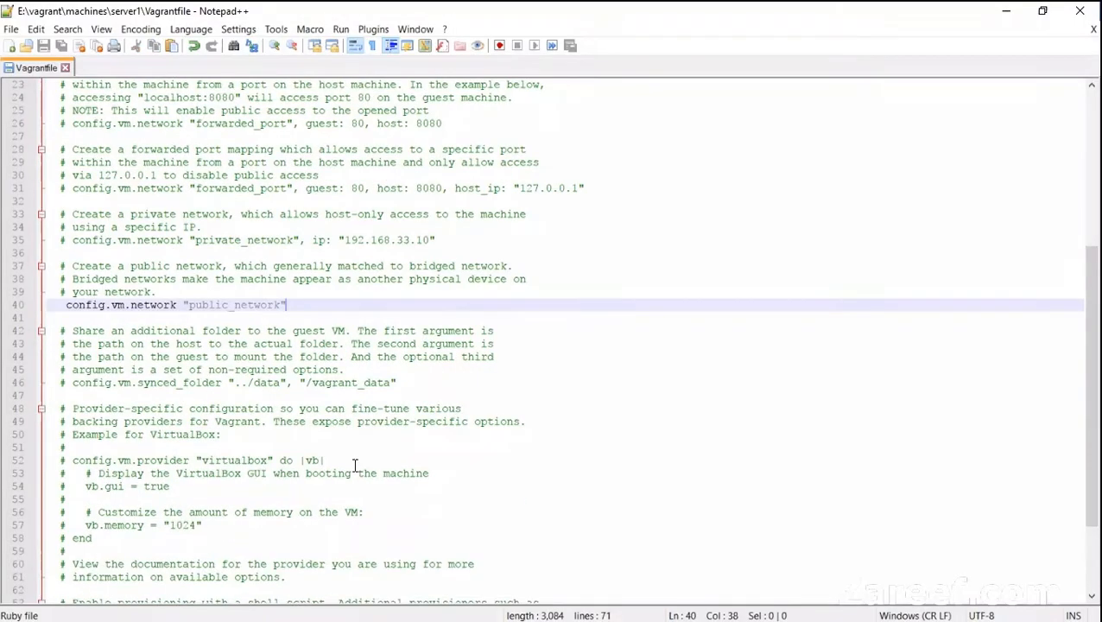
{"action": "scroll", "scroll_direction": "down", "scroll_amount": 3}
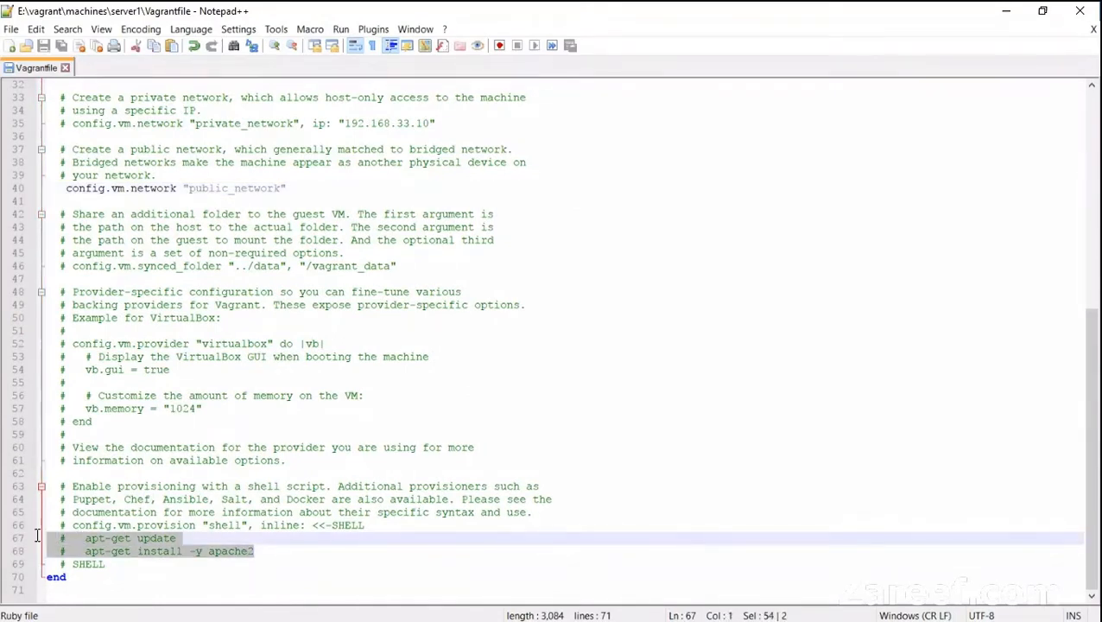
{"action": "mouse_move", "coordinate": [237, 524]}
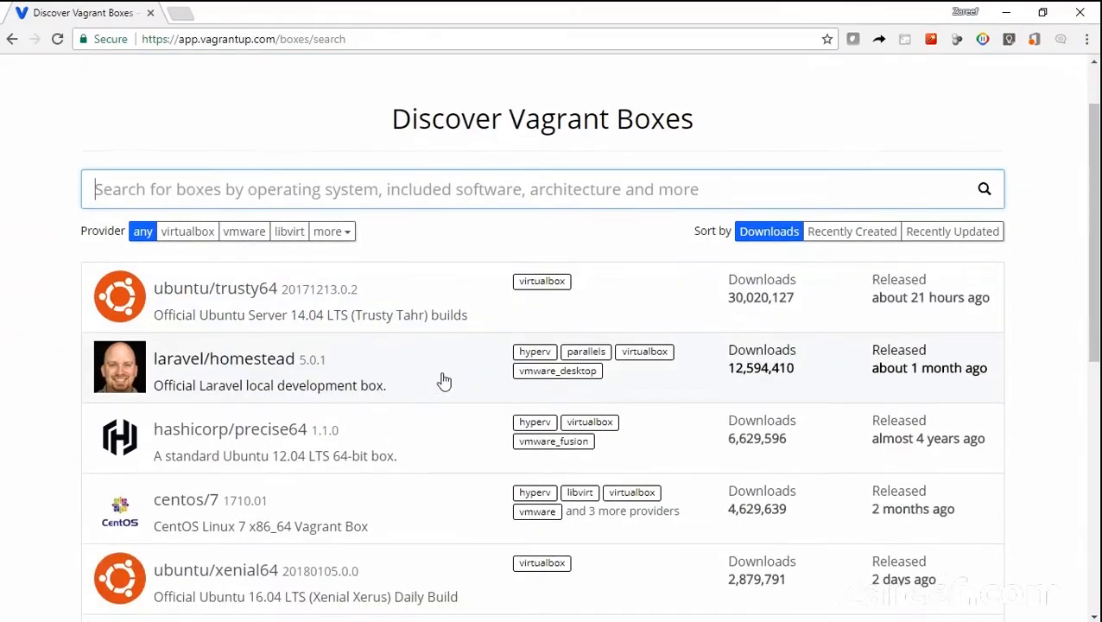
Browse Vagrant Cloud boxes and view the ubuntu/trusty64 init commands.
{"action": "scroll", "scroll_direction": "down", "scroll_amount": 3}
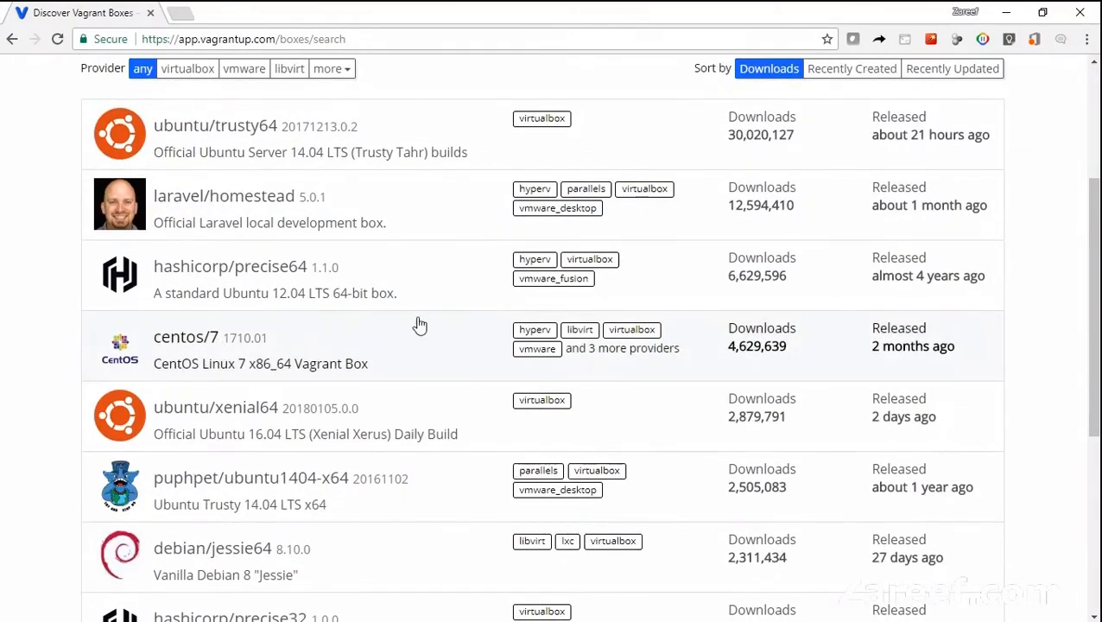
{"action": "scroll", "scroll_direction": "down", "scroll_amount": 3}
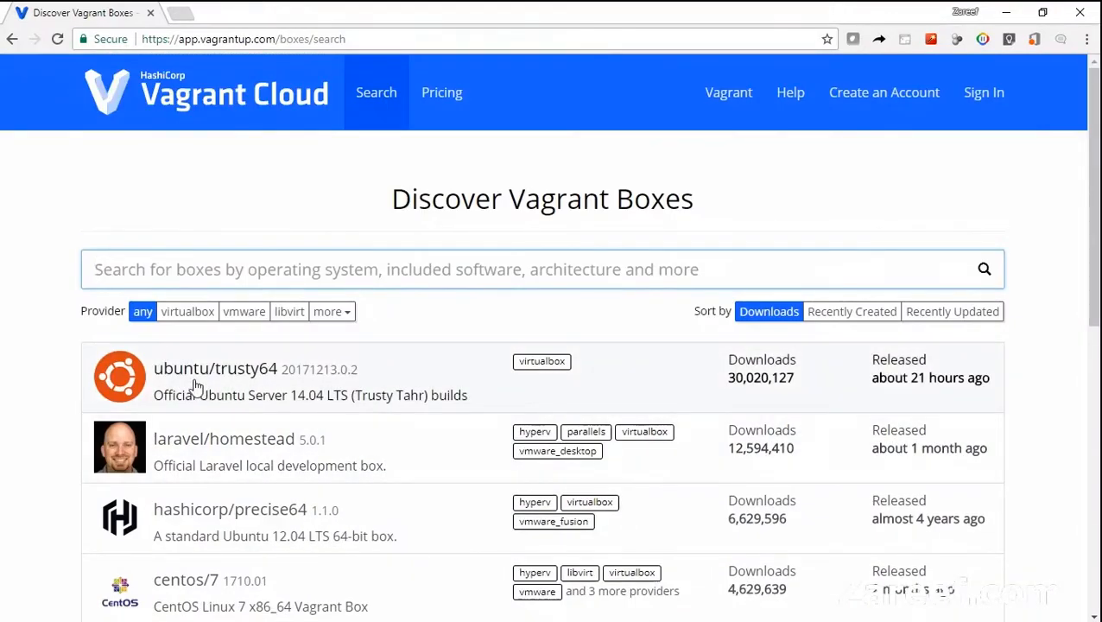
{"action": "left_click", "coordinate": [215, 369]}
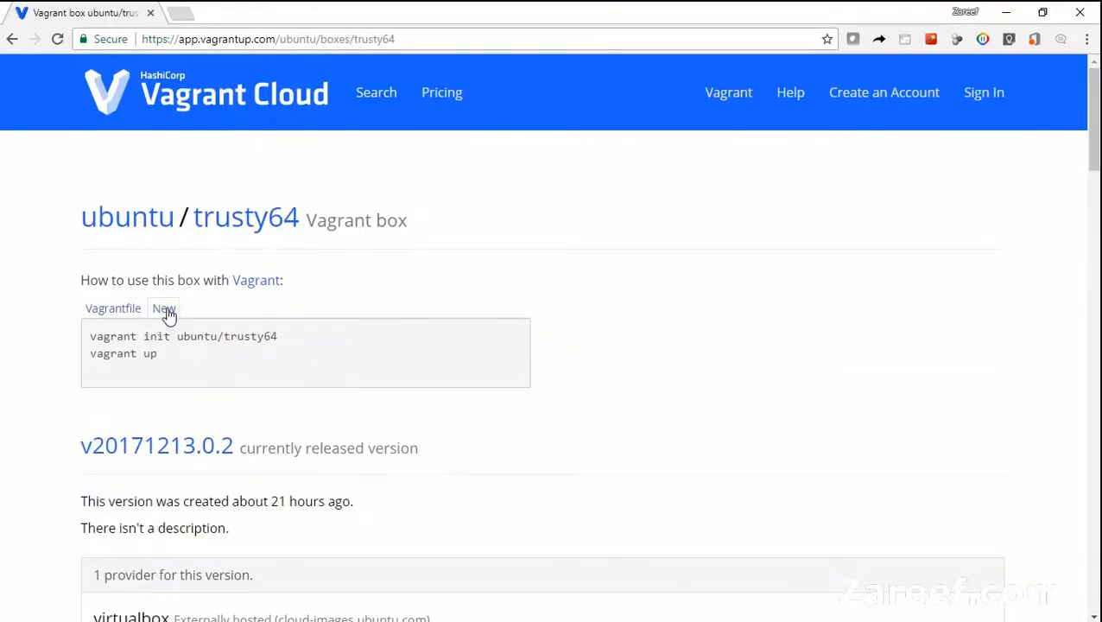
{"action": "double_click", "coordinate": [183, 336]}
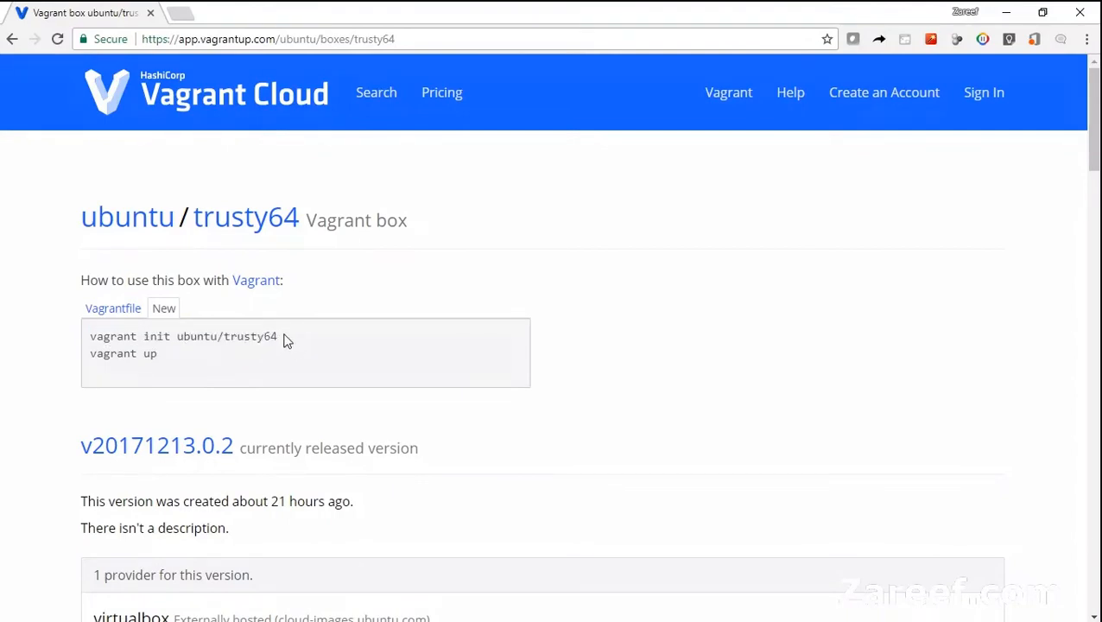
{"action": "mouse_move", "coordinate": [166, 364]}
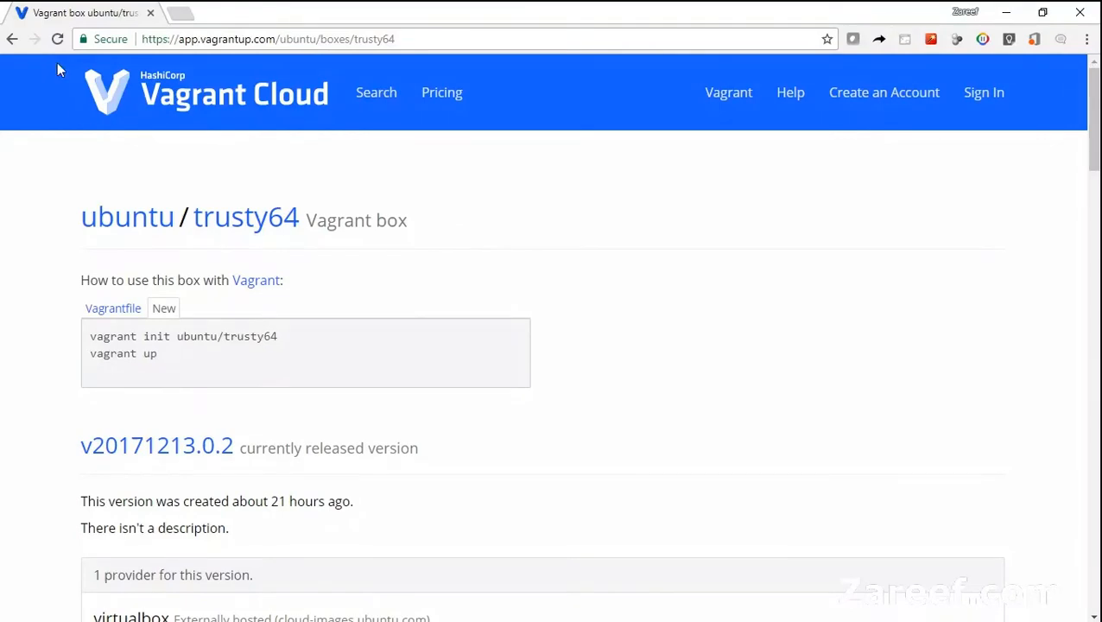
Search 'java', view cbumgard/java's init commands, and filter results to virtualbox.
{"action": "type", "text": "java"}
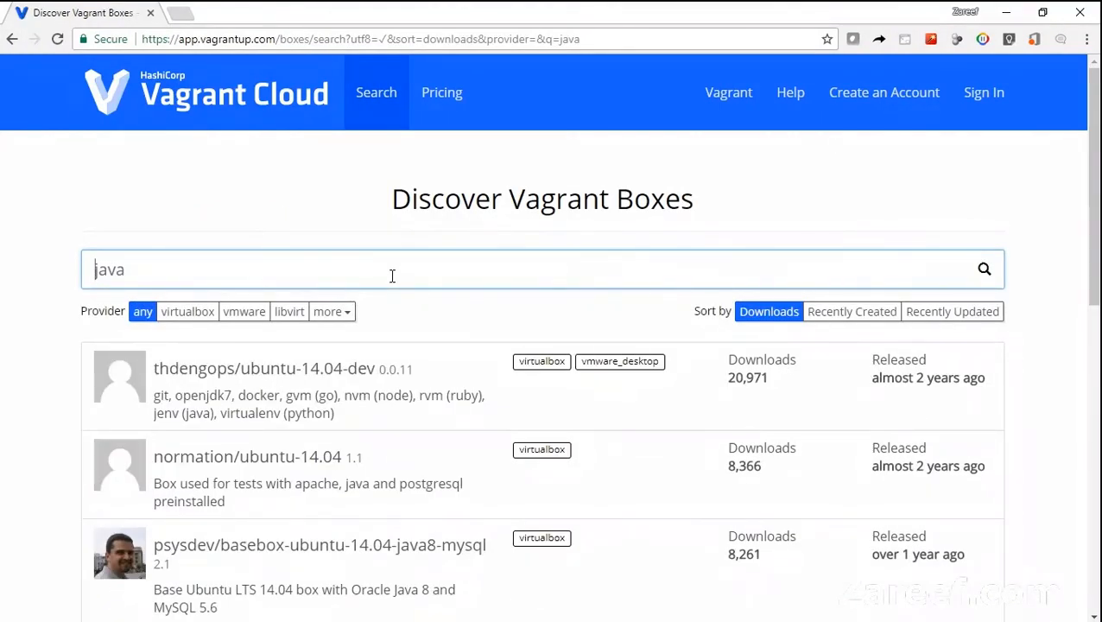
{"action": "scroll", "scroll_direction": "down", "scroll_amount": 3}
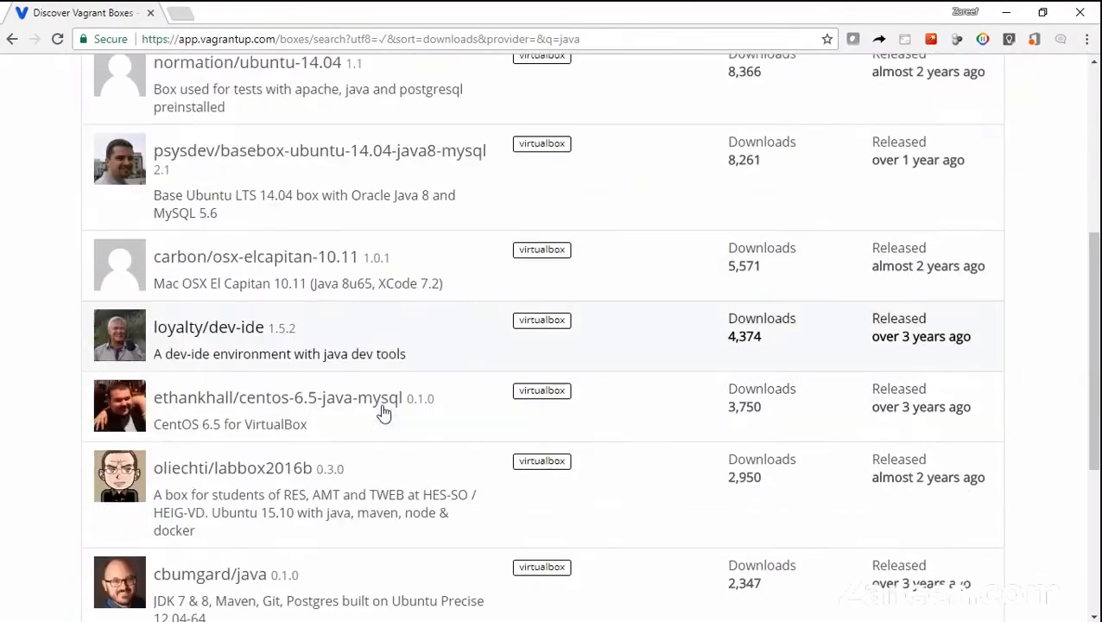
{"action": "left_click", "coordinate": [209, 574]}
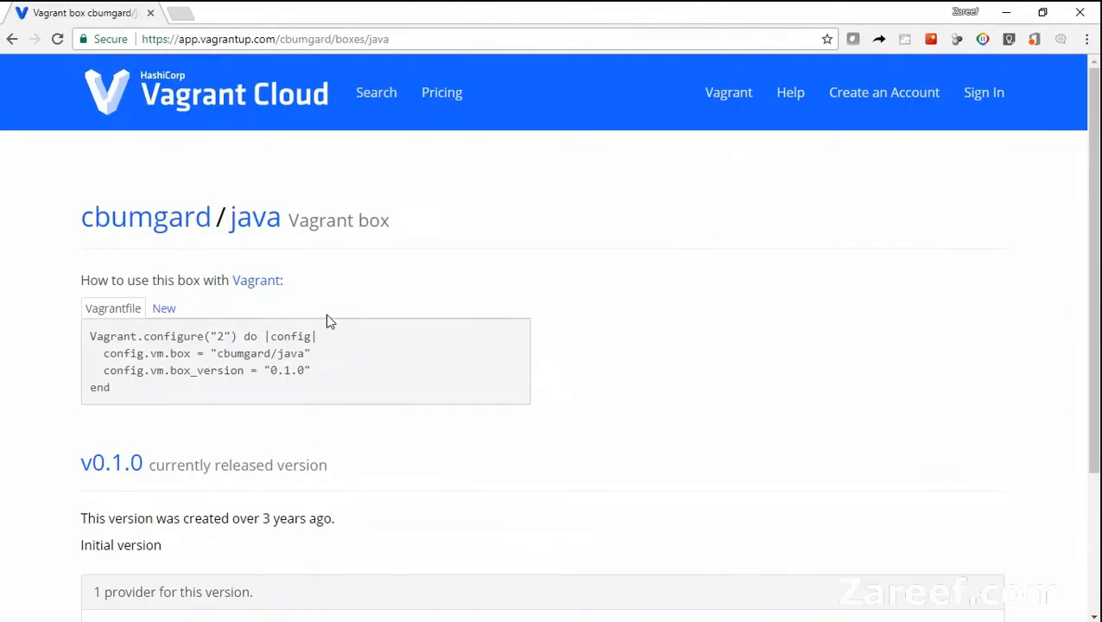
{"action": "left_click", "coordinate": [164, 307]}
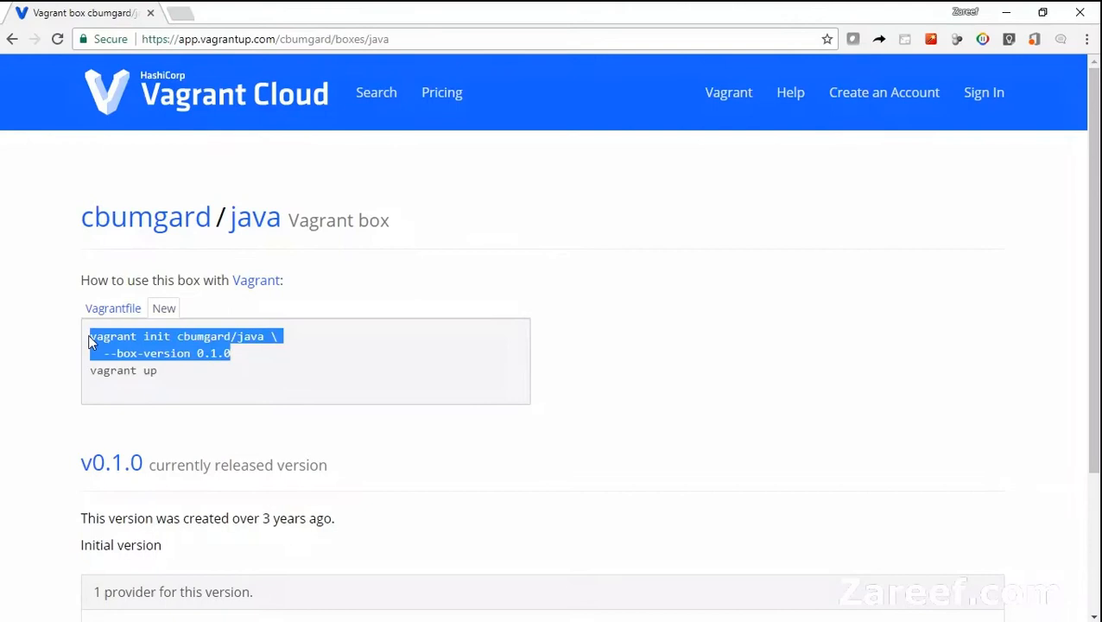
{"action": "scroll", "scroll_direction": "down", "scroll_amount": 3}
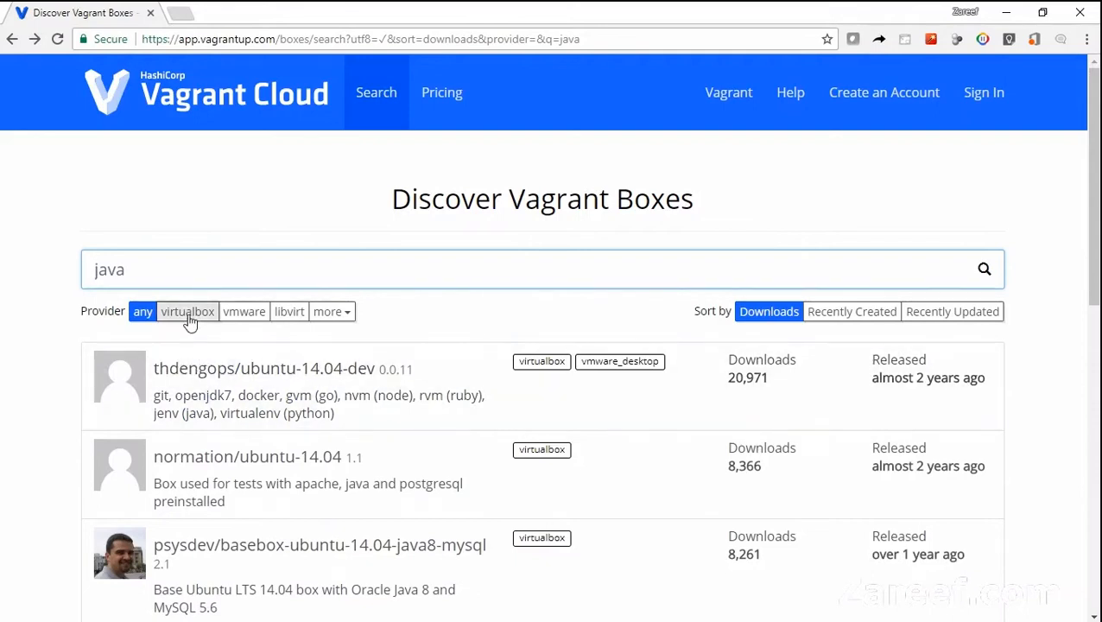
{"action": "left_click", "coordinate": [187, 311]}
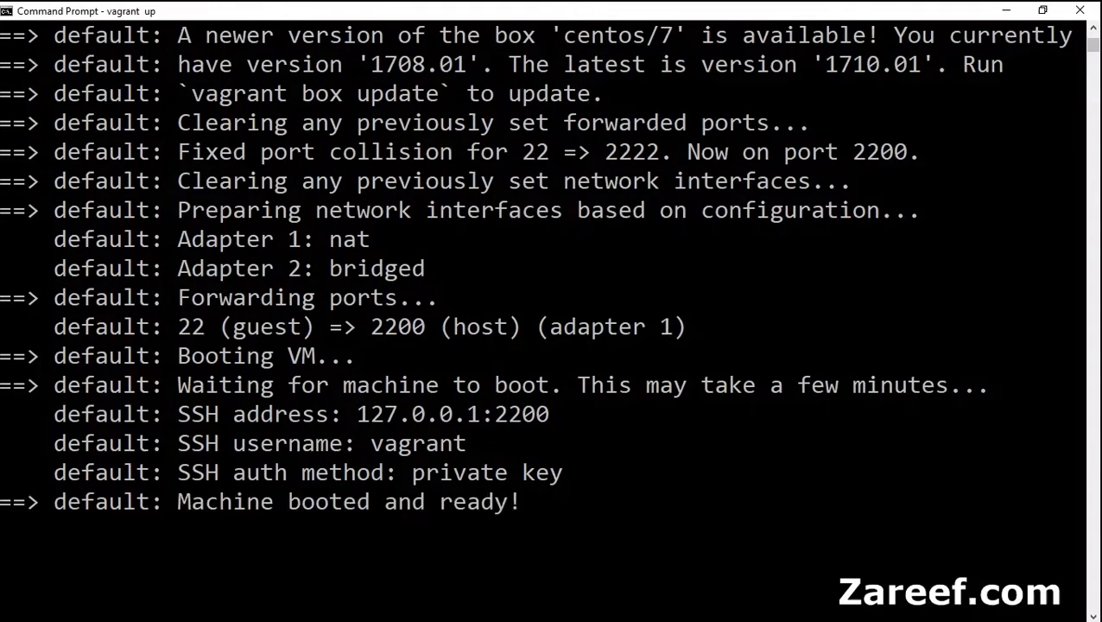
SSH into server1 and select its eth1 address 192.168.0.107 from ip addr.
{"action": "scroll", "scroll_direction": "down", "scroll_amount": 3}
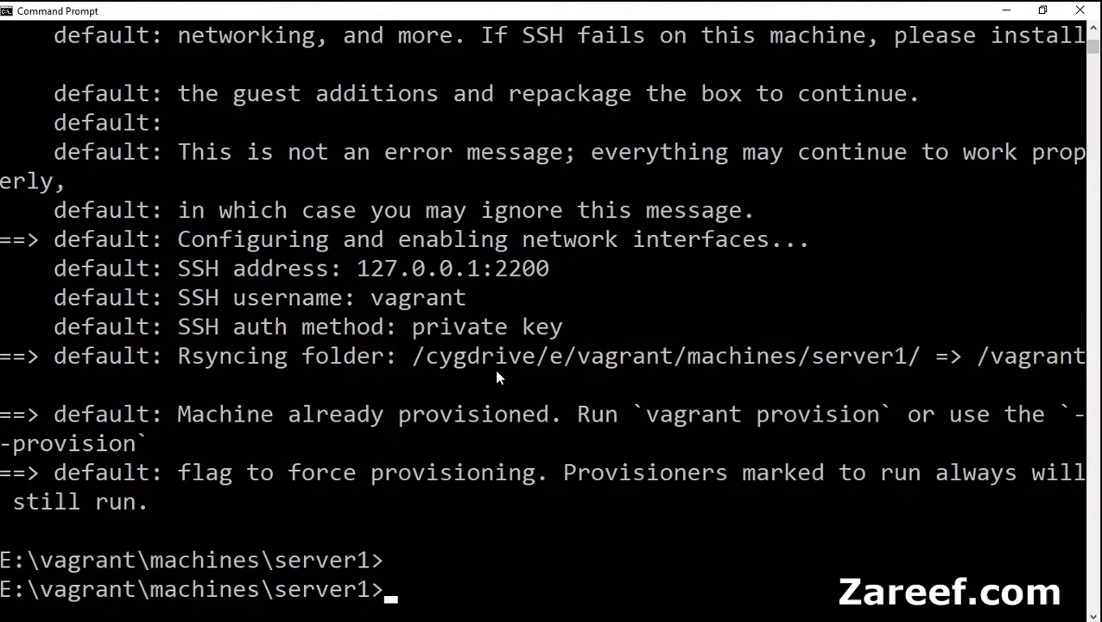
{"action": "mouse_move", "coordinate": [449, 601]}
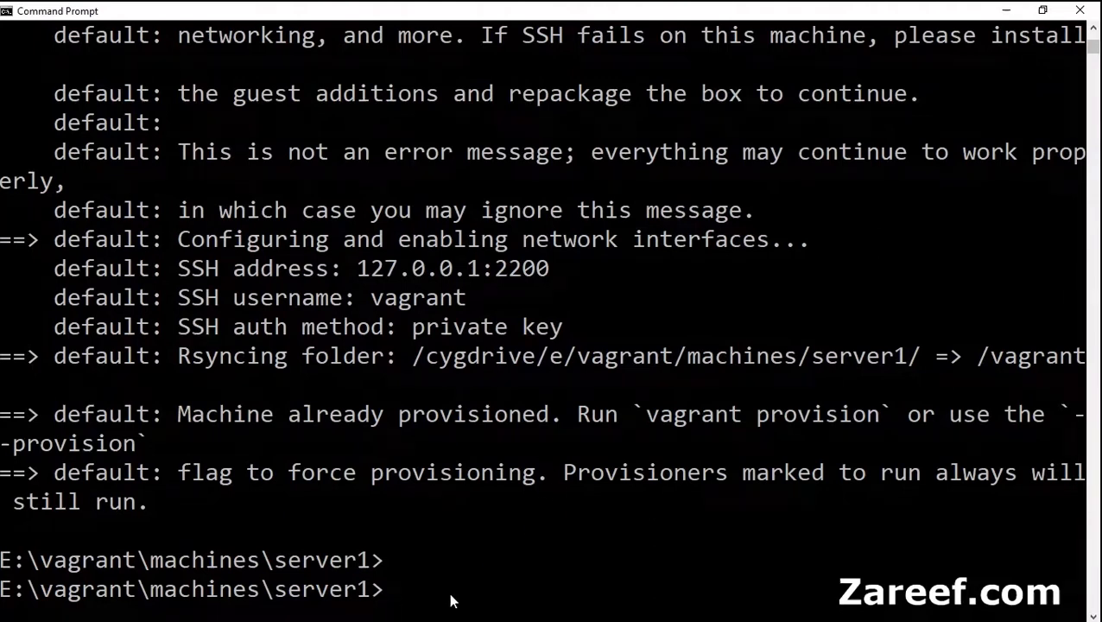
{"action": "type", "text": "vagra"}
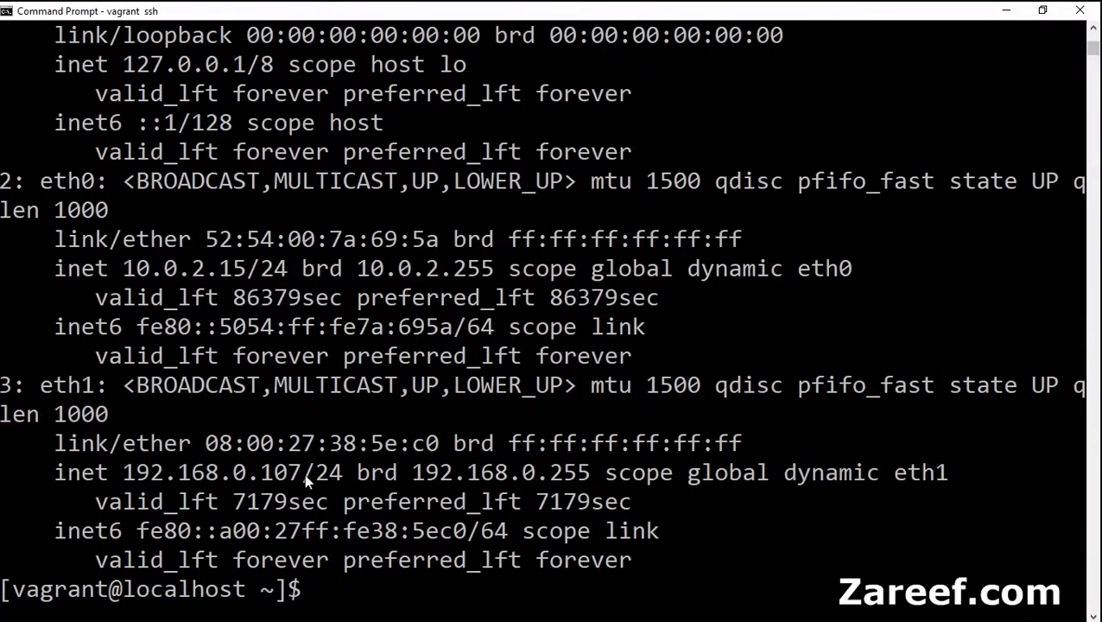
{"action": "double_click", "coordinate": [173, 473]}
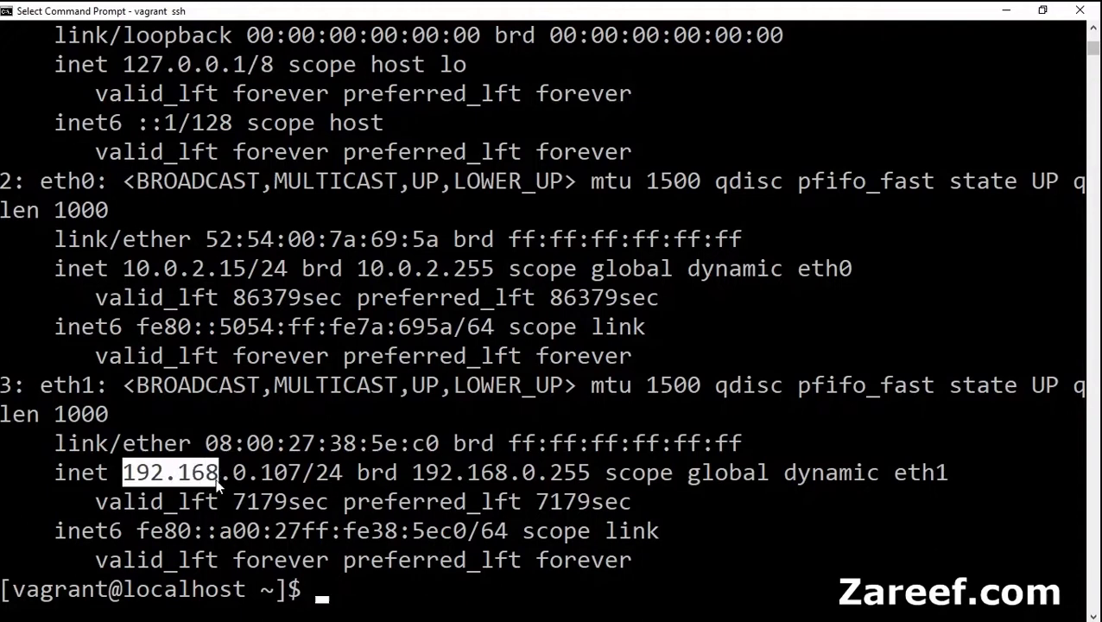
{"action": "left_click_drag", "start_coordinate": [221, 473], "coordinate": [302, 473]}
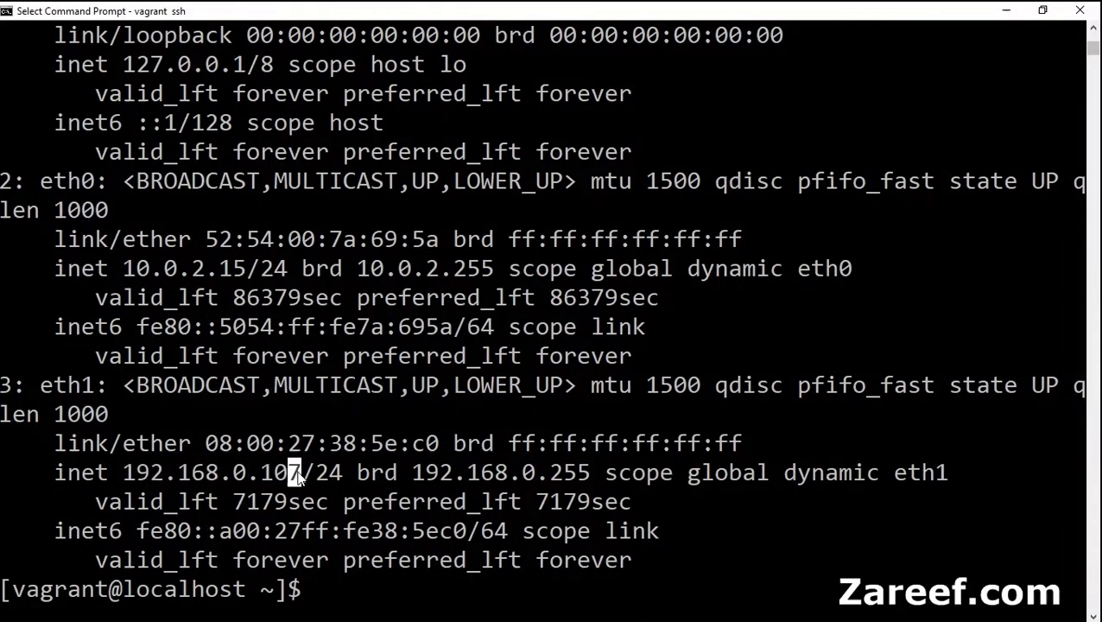
{"action": "double_click", "coordinate": [207, 473]}
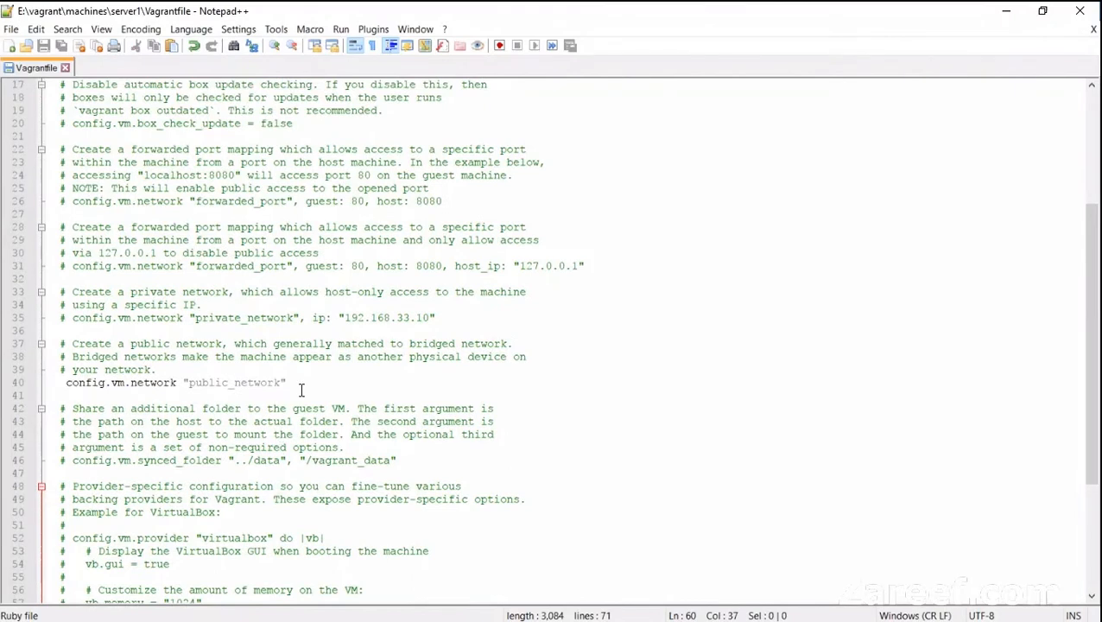
Append , ip: "192.168.0.107" to the Vagrantfile's public_network line.
{"action": "type", "text": ", ip"}
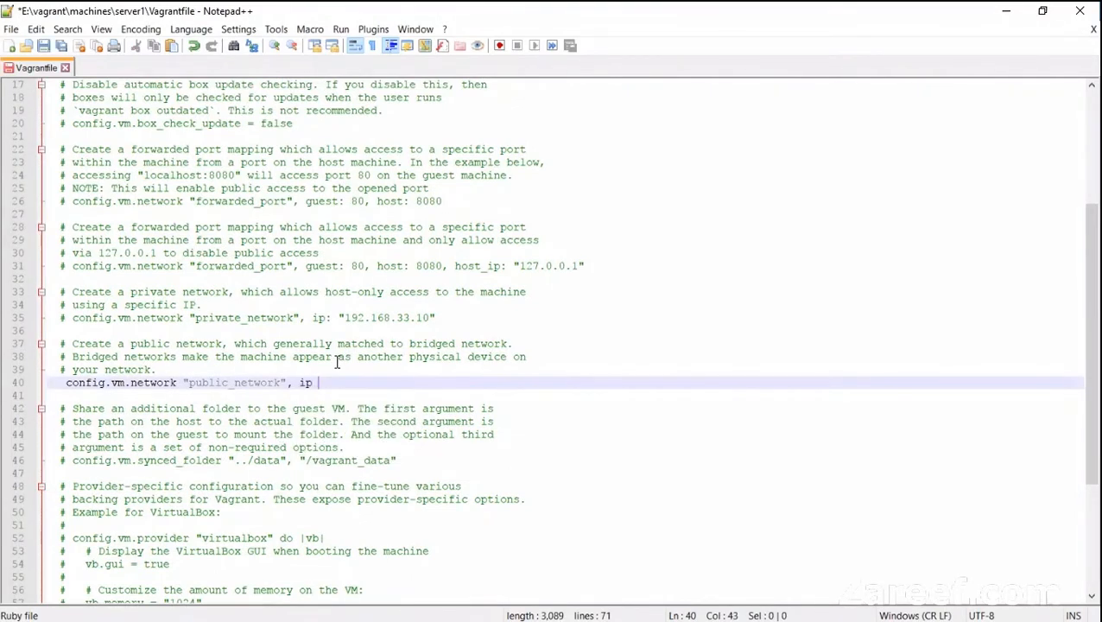
{"action": "type", "text": ": \""}
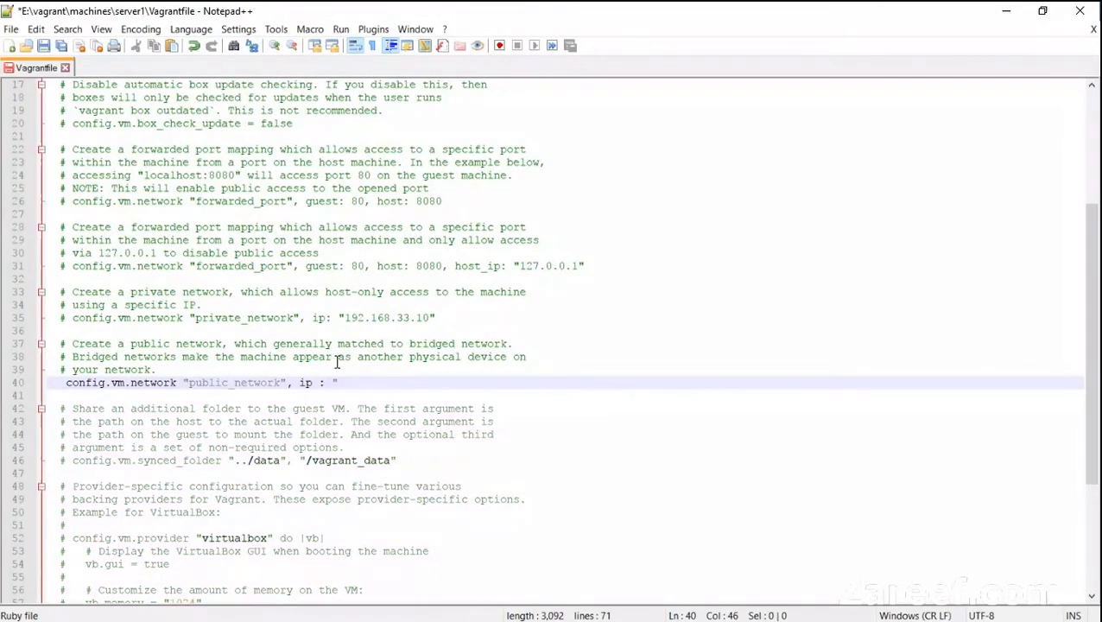
{"action": "type", "text": "192.168.0.107"}
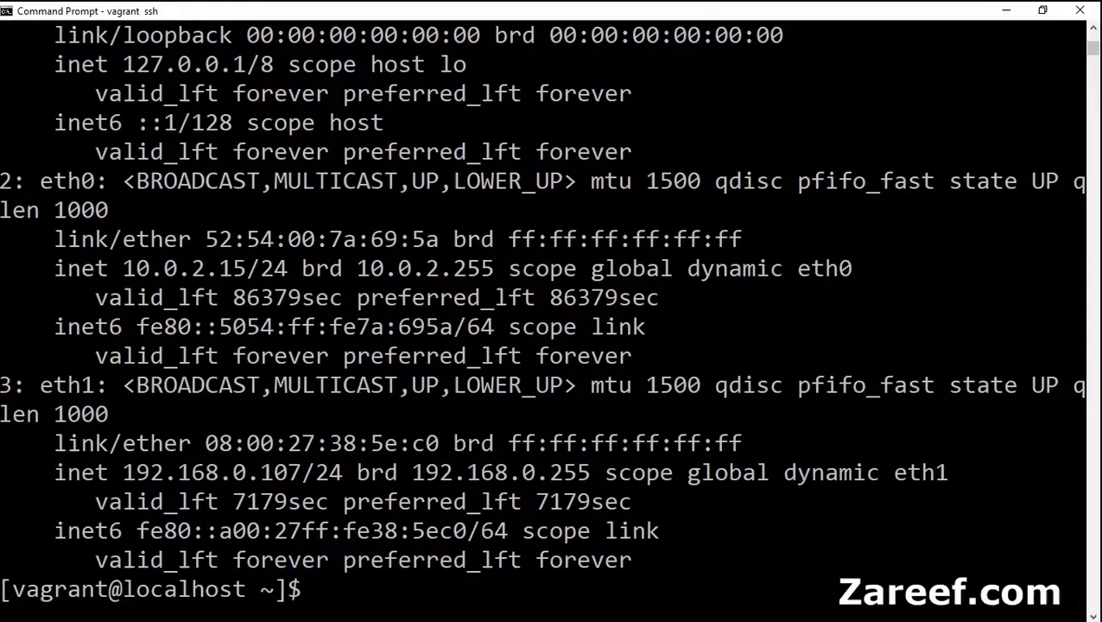
Exit server1, then create server2 and initialize it with a centos/7 Vagrantfile.
{"action": "type", "text": "exit"}
{"action": "type", "text": "vagrant init ce"}
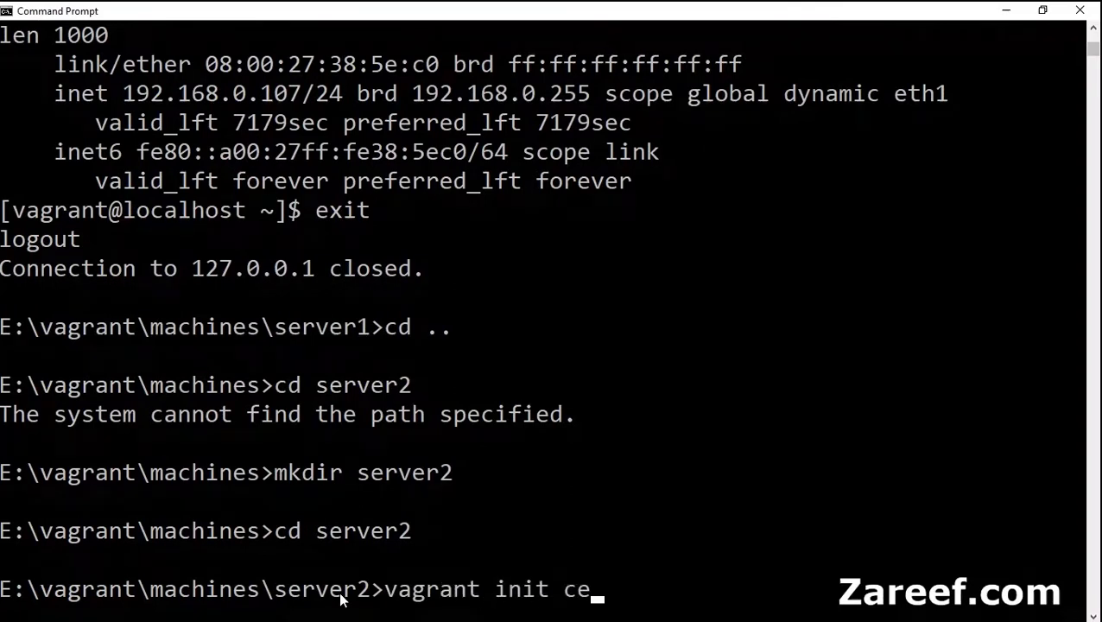
{"action": "type", "text": "ntos/7"}
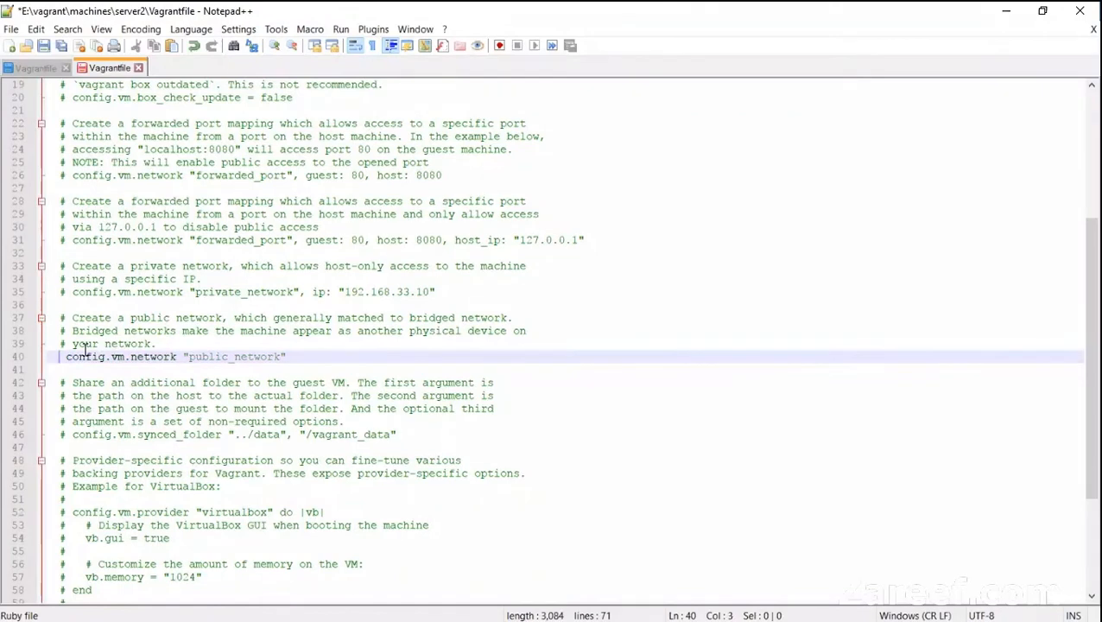
Add 192.168.0.107 to server2's network line and run vagrant up in server2.
{"action": "type", "text": ", 192.168.0.107"}
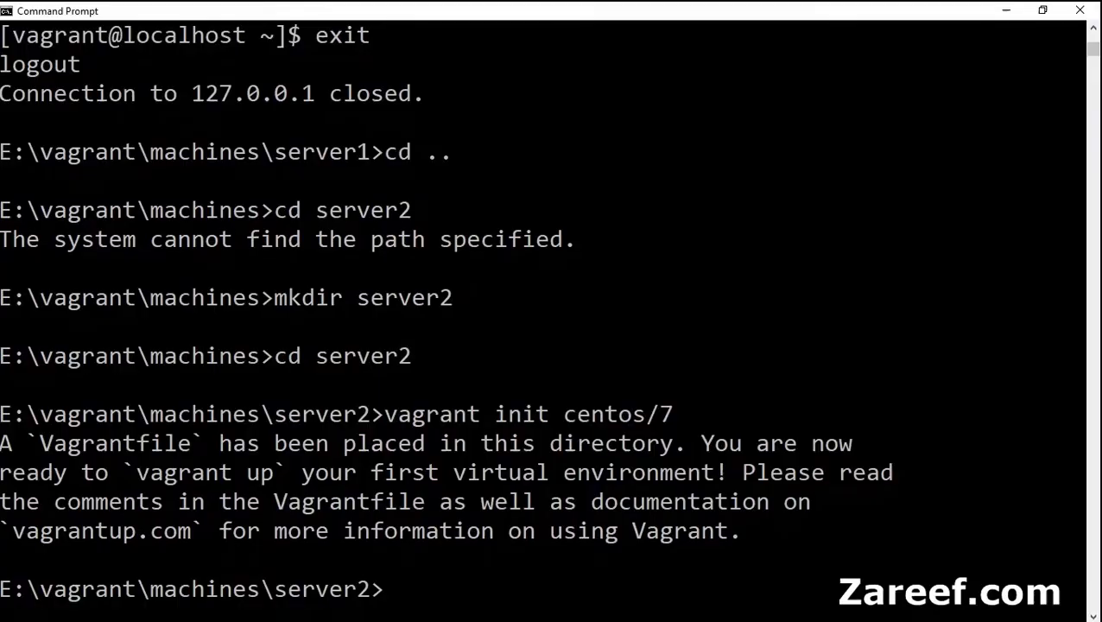
{"action": "left_click", "coordinate": [432, 588]}
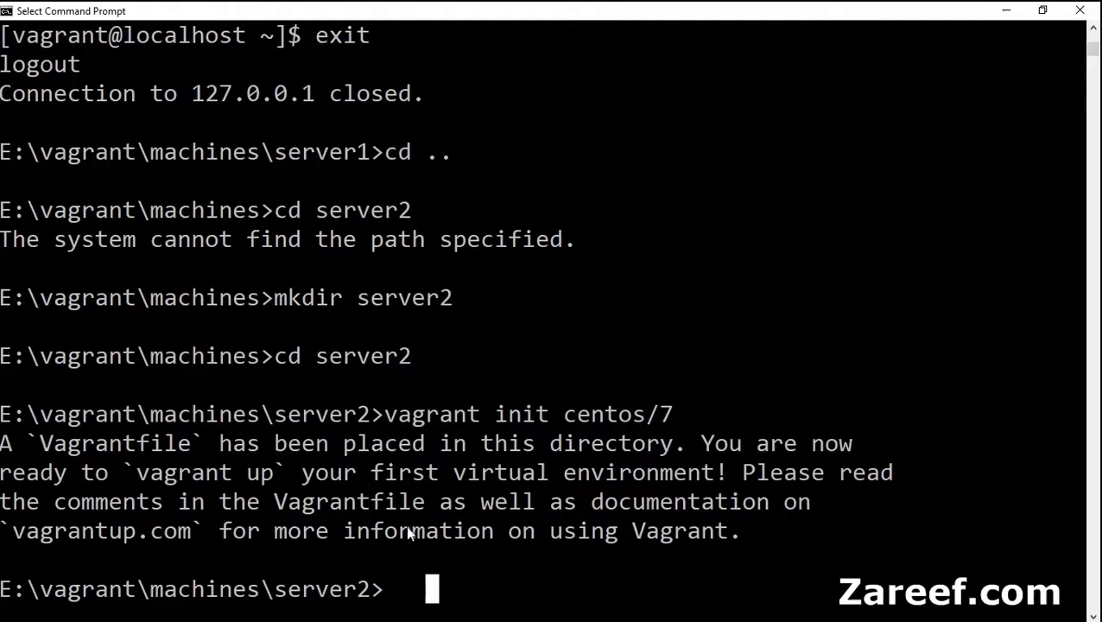
{"action": "type", "text": "vagrant up"}
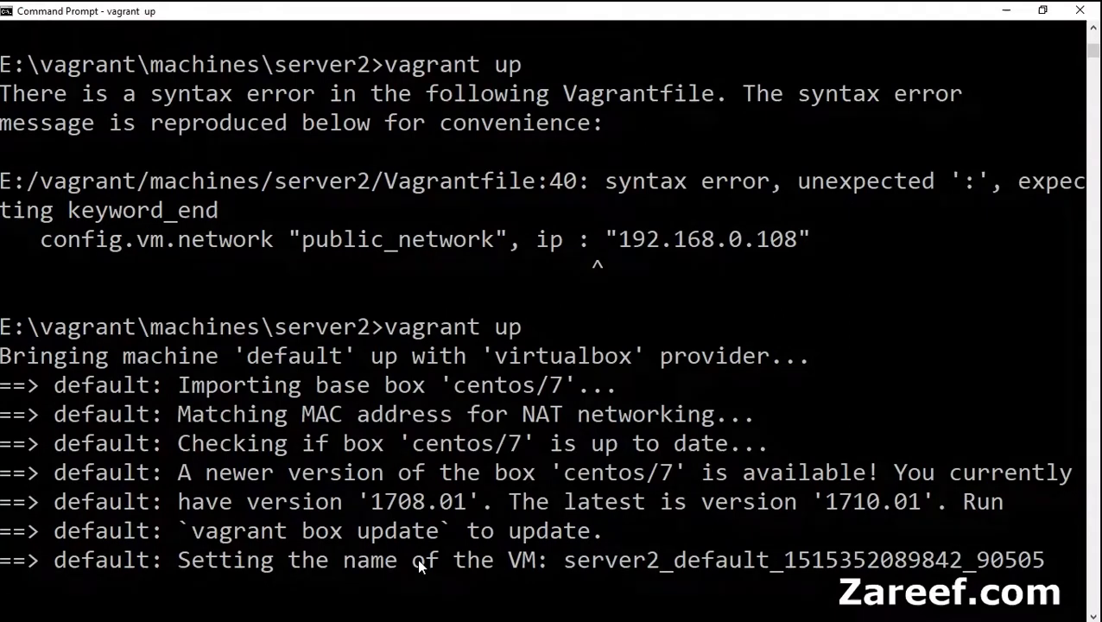
Follow the server2 vagrant up output until the VM boots, configures networking and syncs its folder.
{"action": "scroll", "scroll_direction": "down", "scroll_amount": 3}
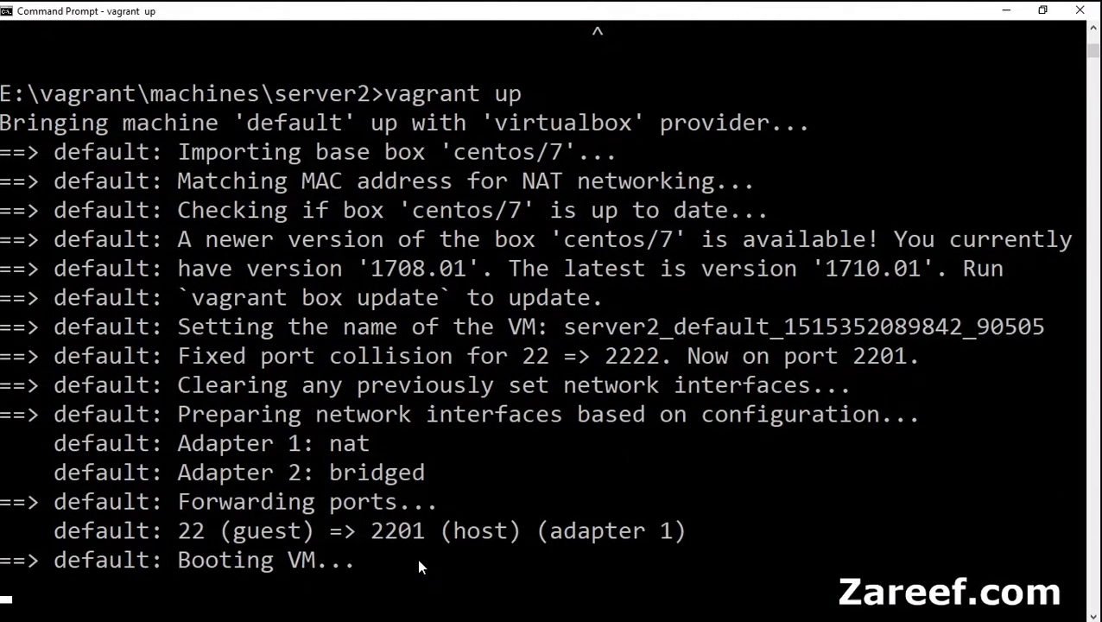
{"action": "scroll", "scroll_direction": "down", "scroll_amount": 3}
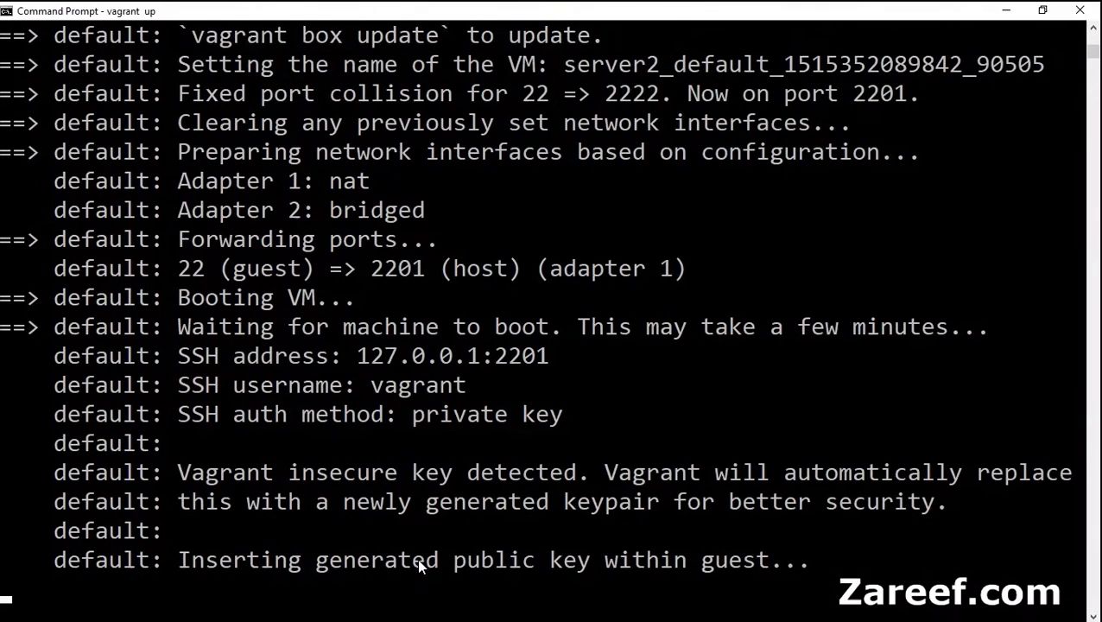
{"action": "scroll", "scroll_direction": "down", "scroll_amount": 3}
{"action": "type", "text": "v"}
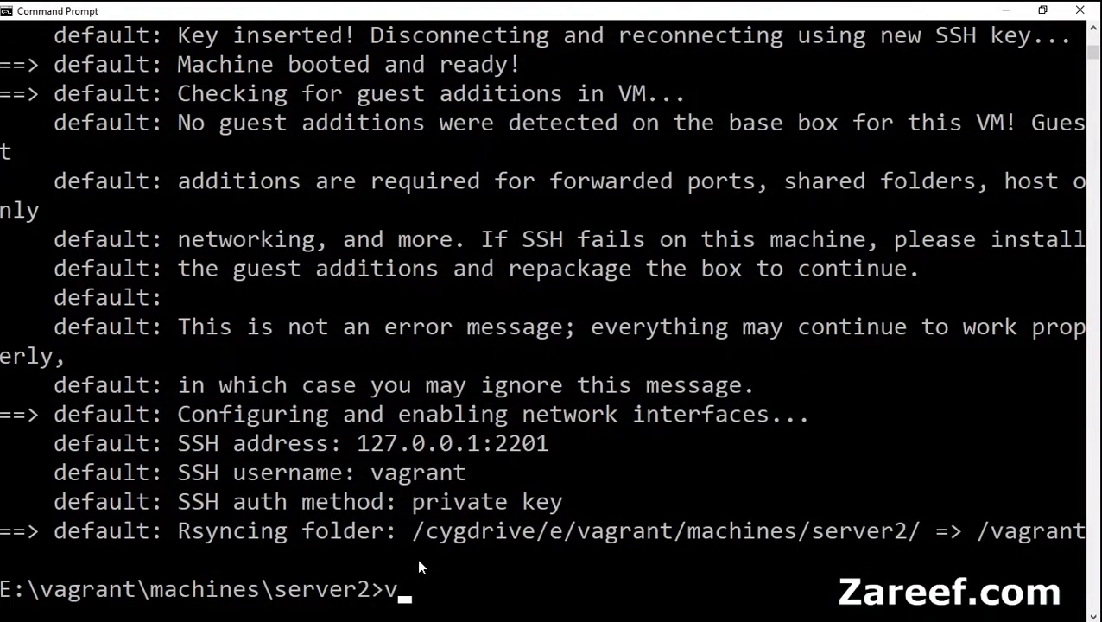
SSH into server2, check its bridged address 192.168.0.108, and exit.
{"action": "type", "text": "agrant ssh"}
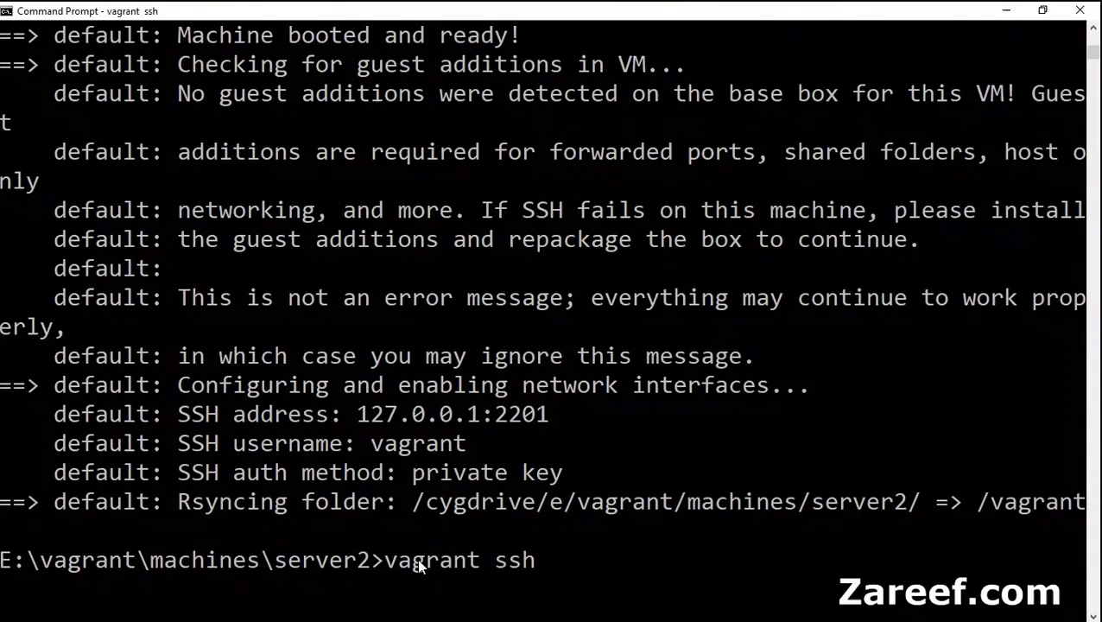
{"action": "key", "text": "enter"}
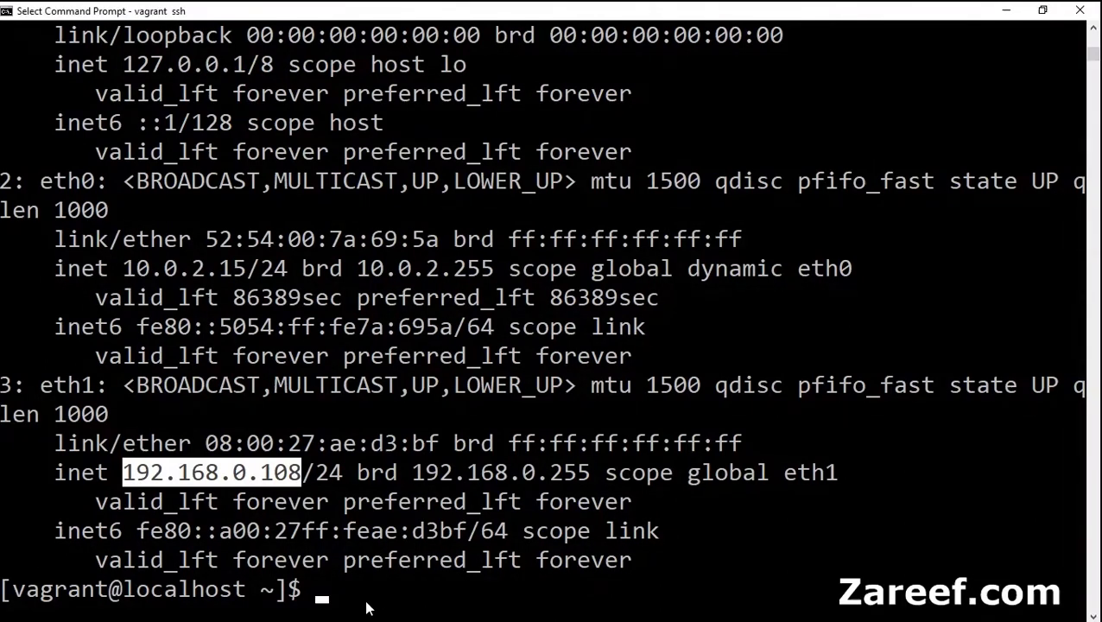
{"action": "type", "text": "exit"}
{"action": "type", "text": "c"}
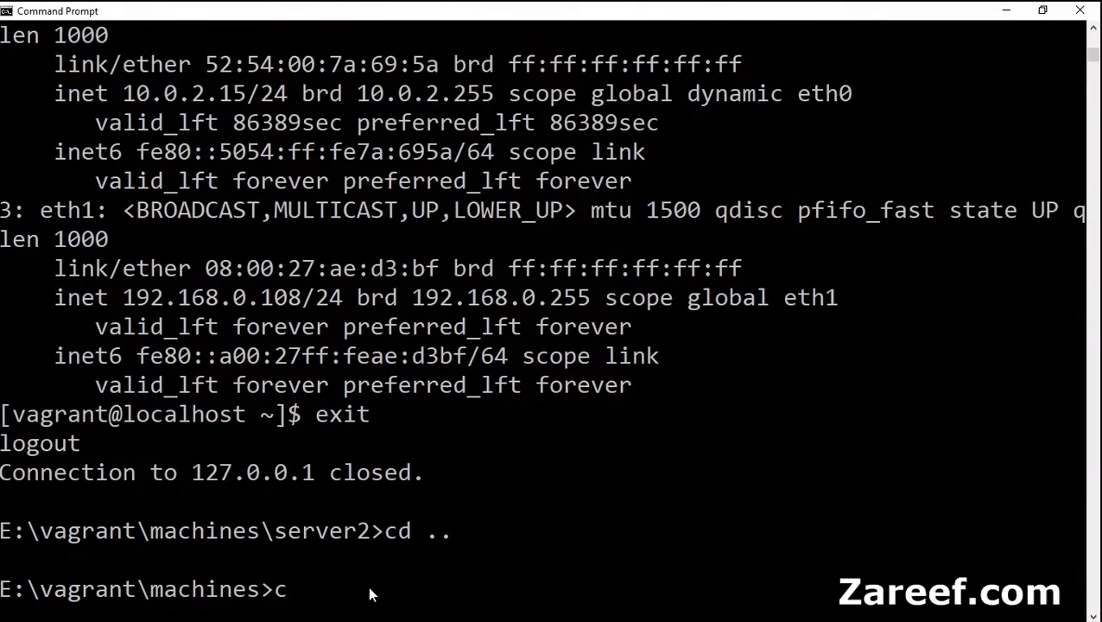
Create a server3 folder, initialize a centos/7 Vagrantfile there, and abort its first vagrant up.
{"action": "type", "text": "mkdir server3"}
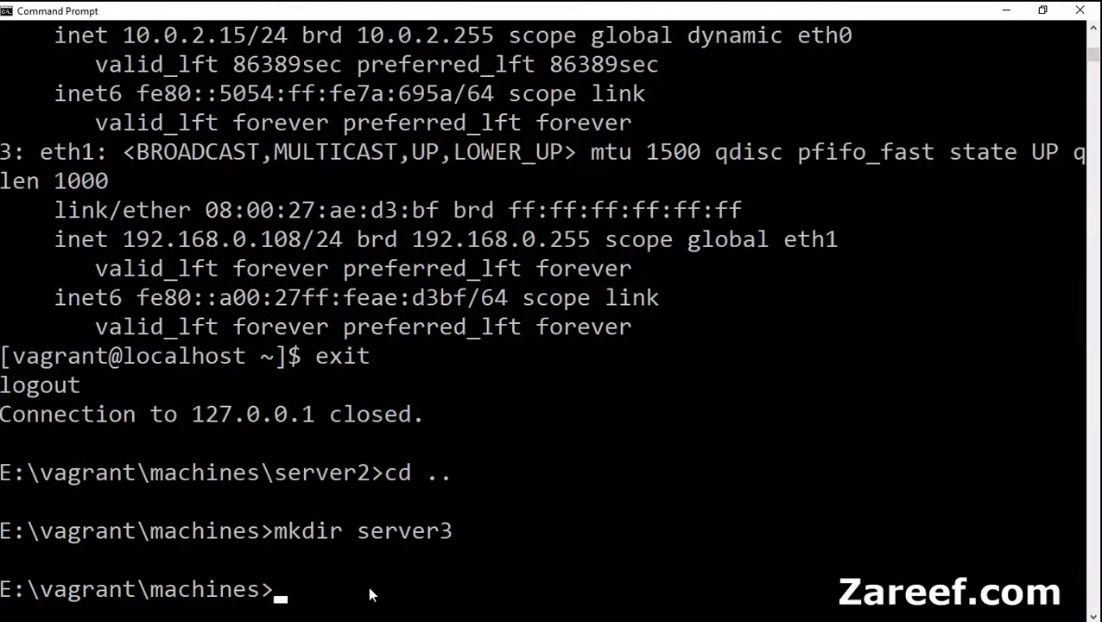
{"action": "type", "text": "cd server3"}
{"action": "type", "text": "vagrant init ce"}
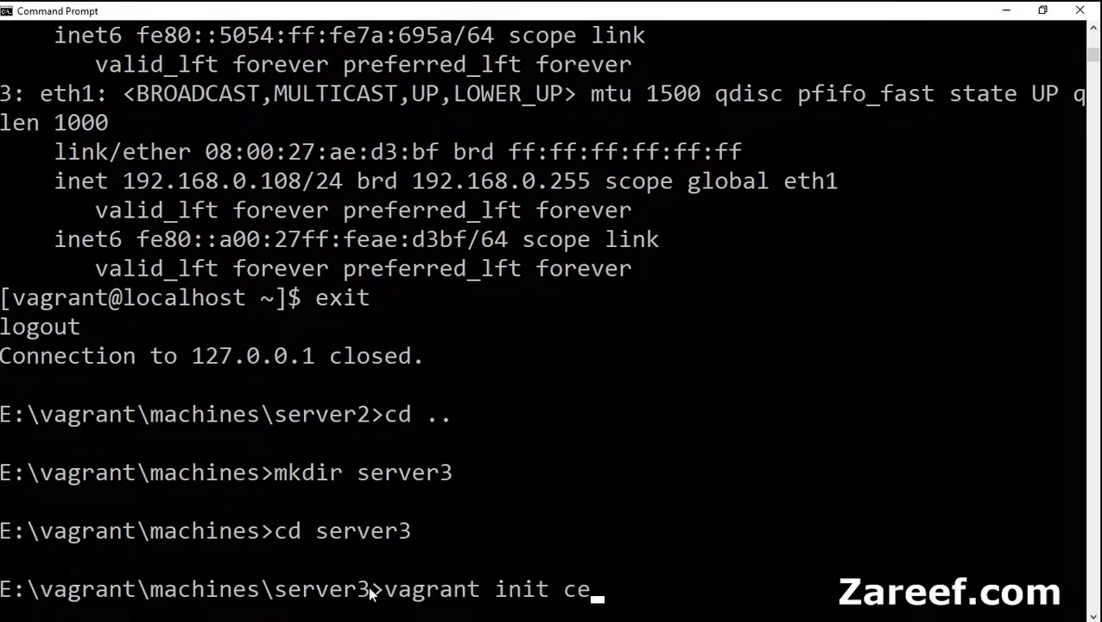
{"action": "type", "text": "ntos/7"}
{"action": "type", "text": "vagrant up"}
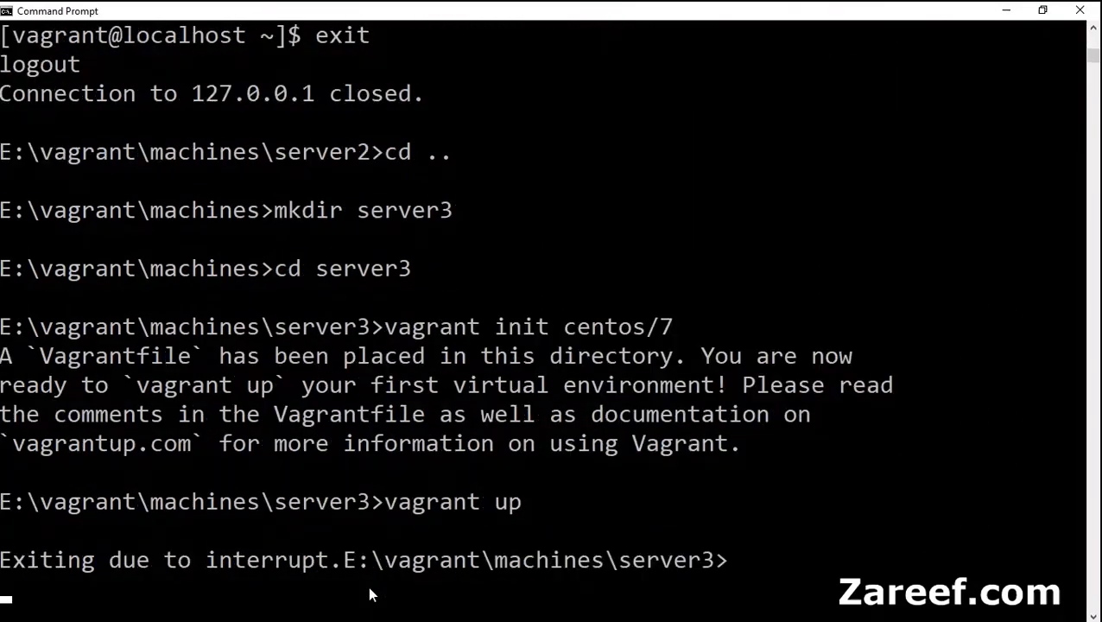
{"action": "key", "text": "Enter"}
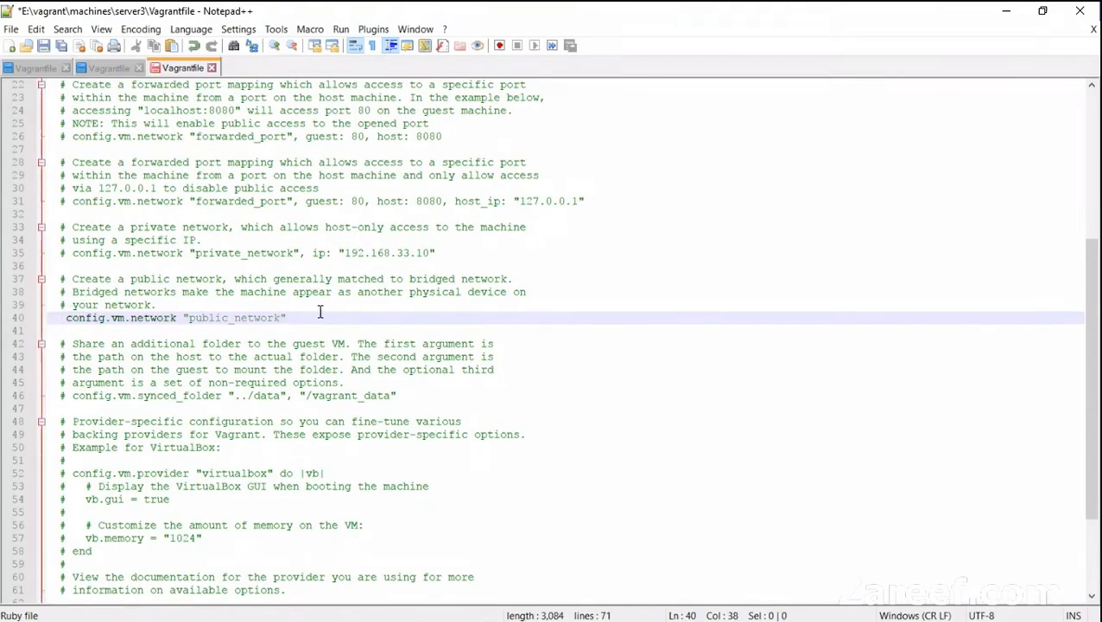
Add ip: "192.168.0.107" to server3's uncommented public_network line and save.
{"action": "type", "text": ", ip : \"192.168.0.107\""}
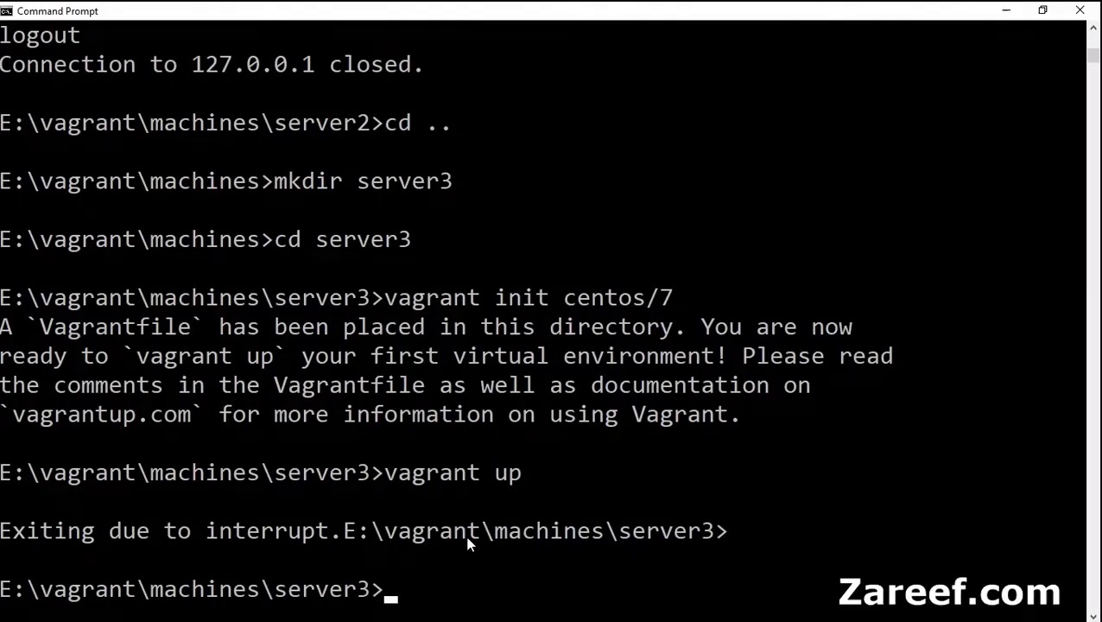
Run vagrant up for server3 and follow the output through boot, bridged networking and rsync.
{"action": "type", "text": "vagrant up"}
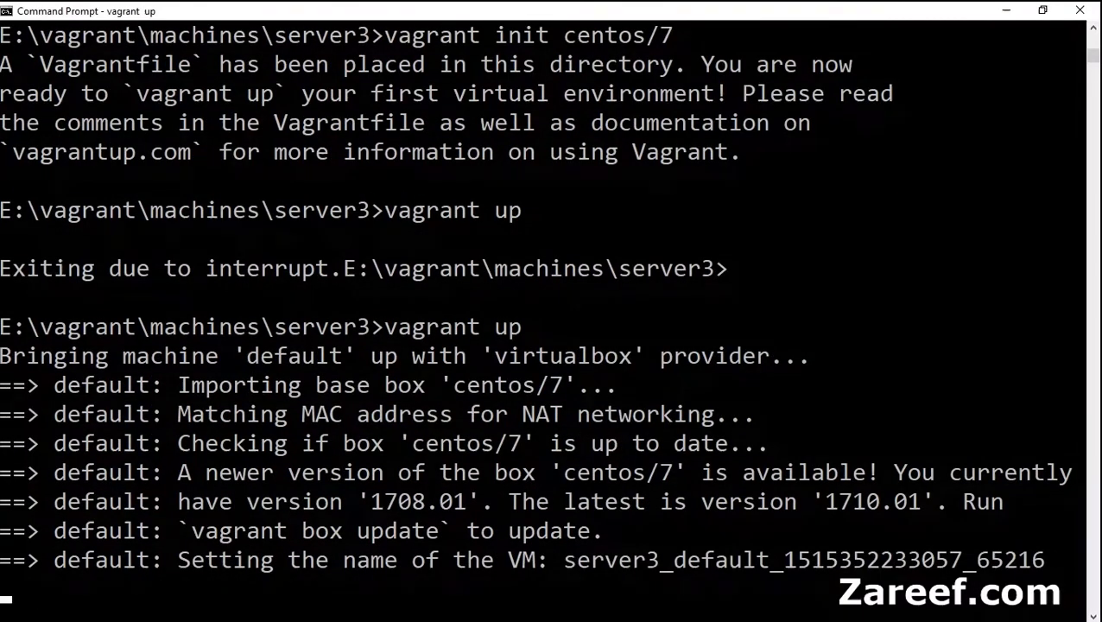
{"action": "scroll", "scroll_direction": "down", "scroll_amount": 3}
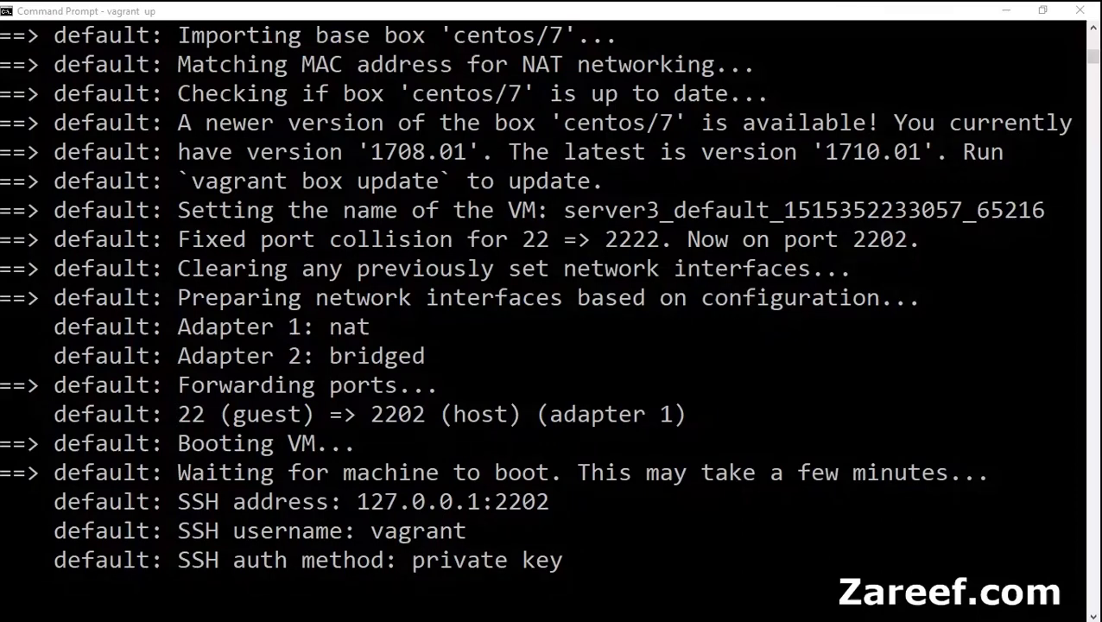
{"action": "scroll", "scroll_direction": "down", "scroll_amount": 3}
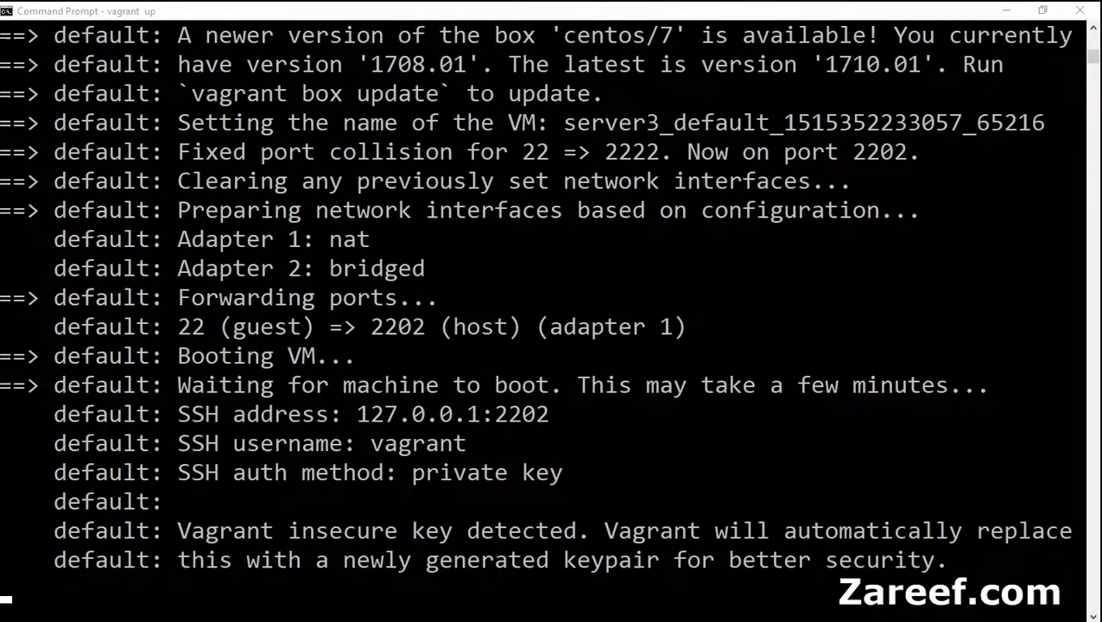
{"action": "scroll", "scroll_direction": "down", "scroll_amount": 3}
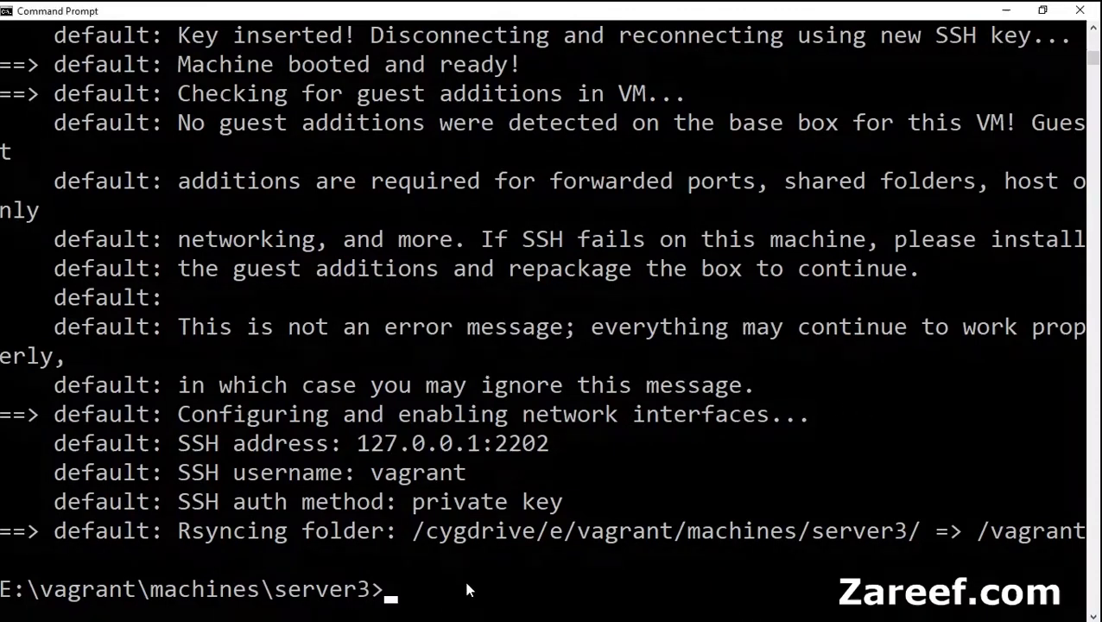
SSH into server3 to see 192.168.0.109, exit, then list the machines folder with dir.
{"action": "type", "text": "vagrant"}
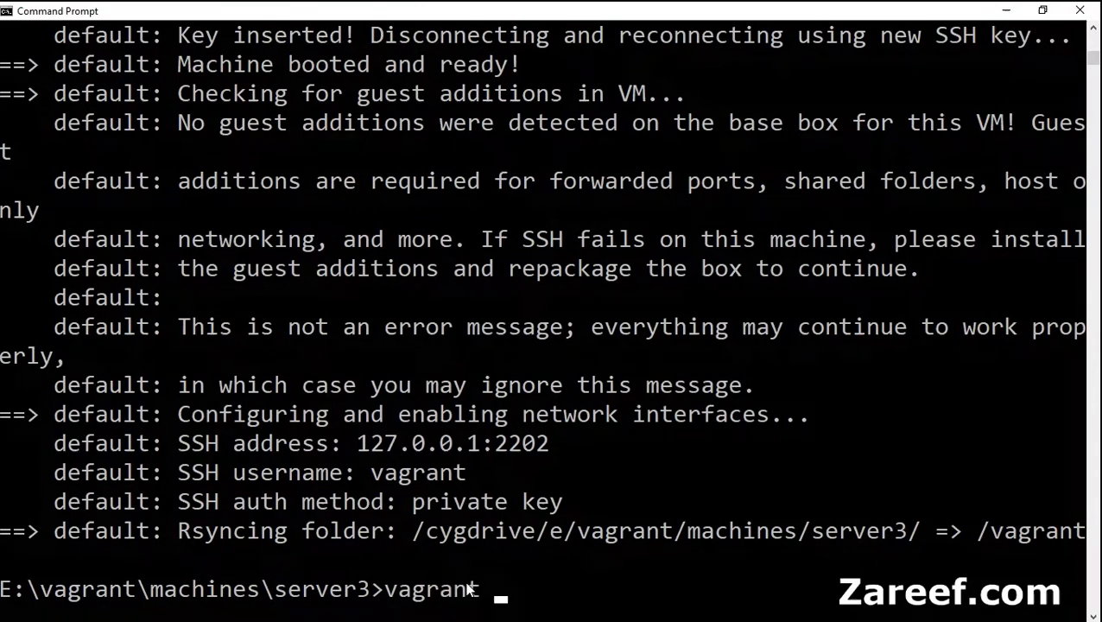
{"action": "type", "text": "ssh"}
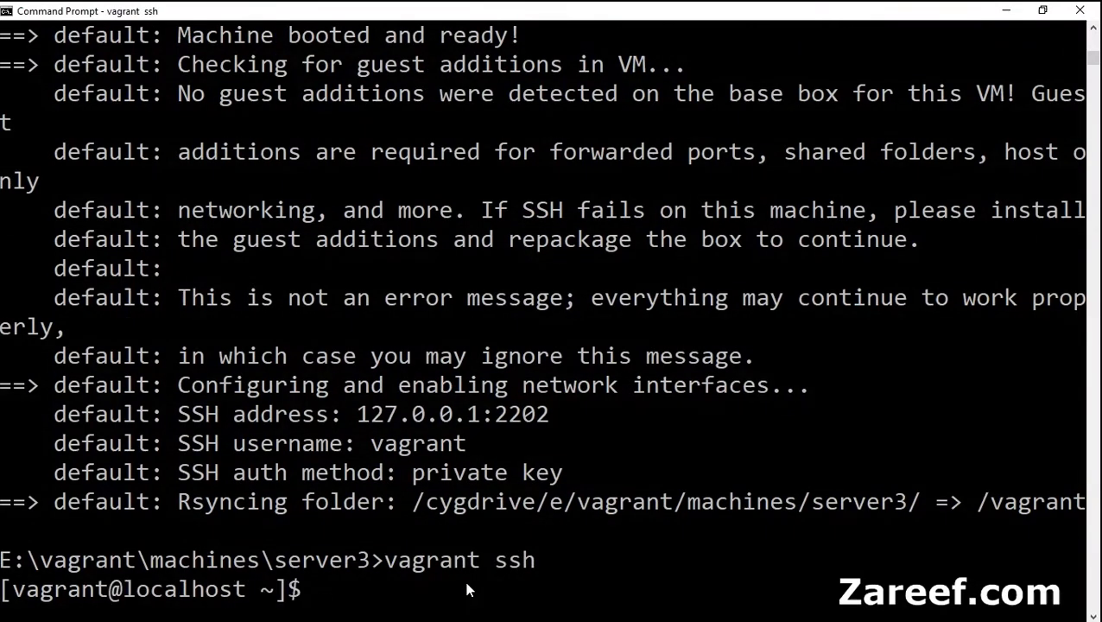
{"action": "type", "text": "ip addr"}
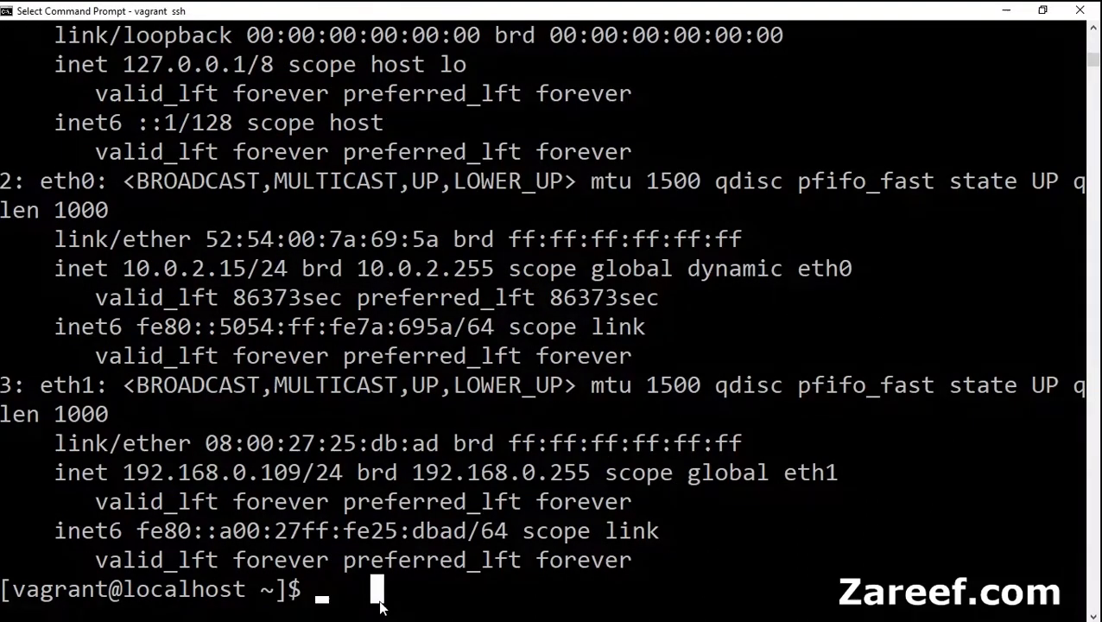
{"action": "type", "text": "exit"}
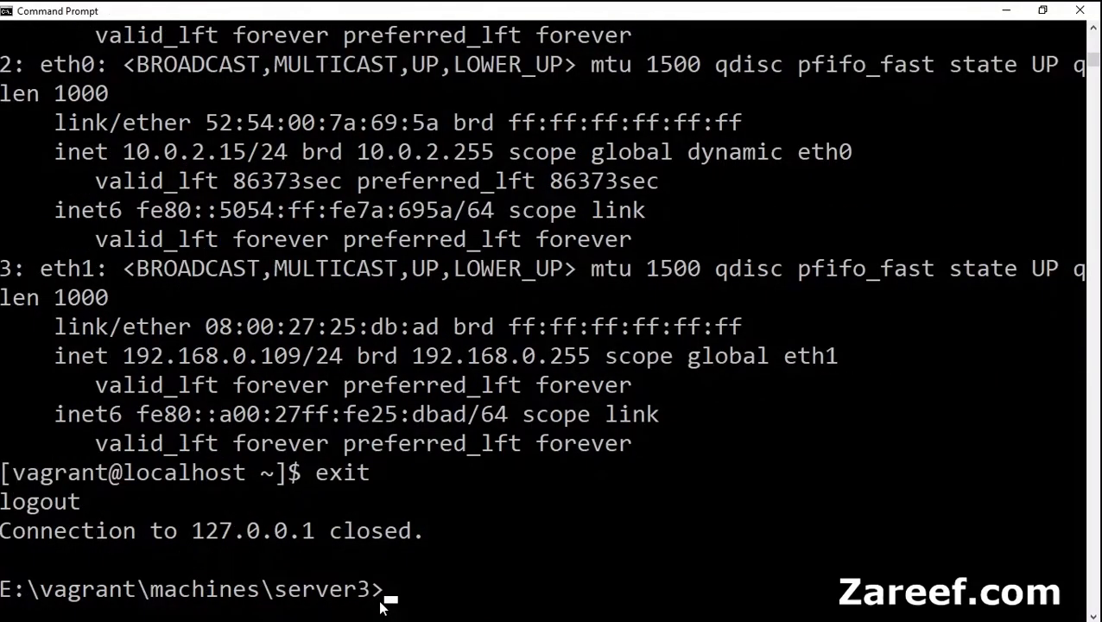
{"action": "type", "text": "cd .."}
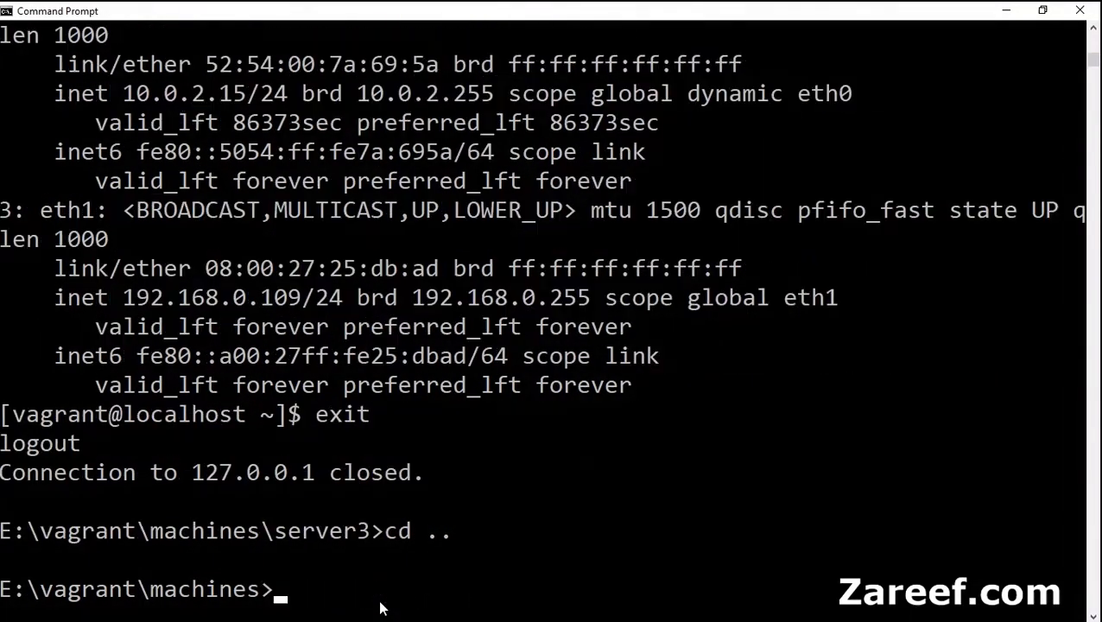
{"action": "type", "text": "dir"}
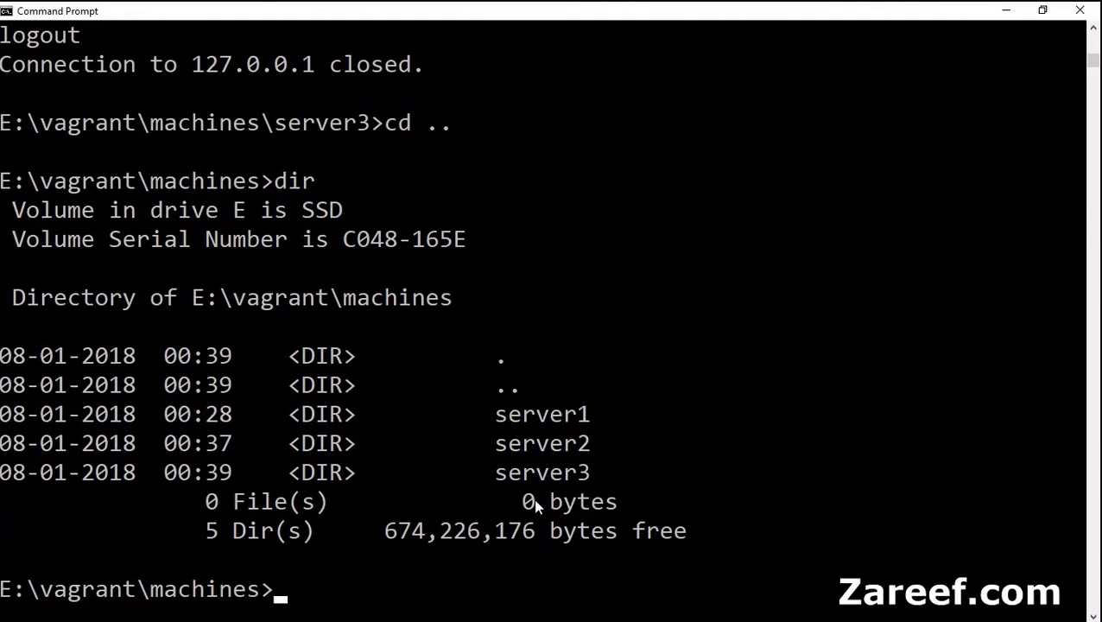